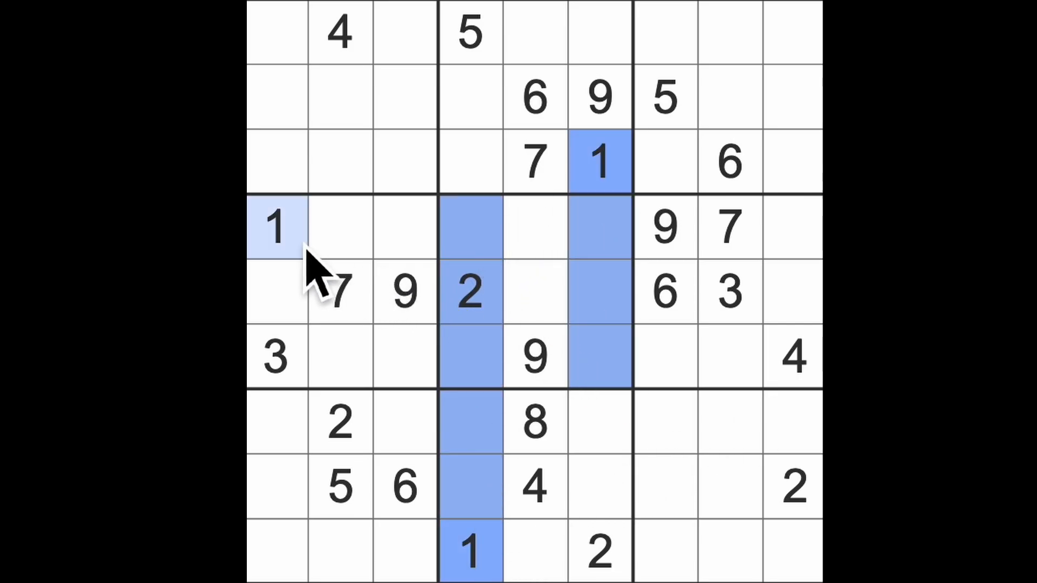
- Enter 1s in the middle box's centre cell, row 7 column 3 and row 2 column 2
{"action": "left_click", "coordinate": [535, 294]}
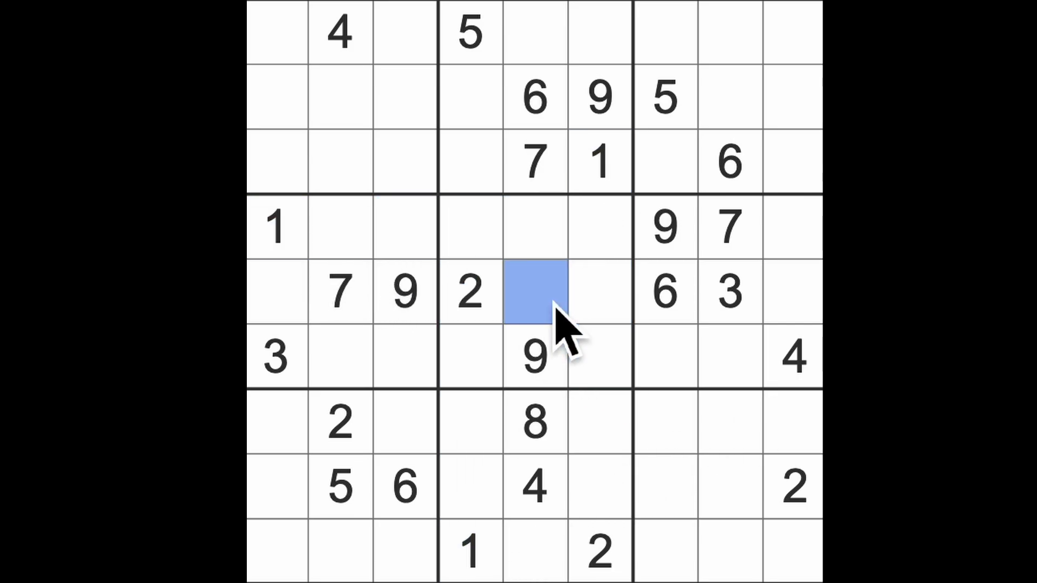
{"action": "type", "text": "1"}
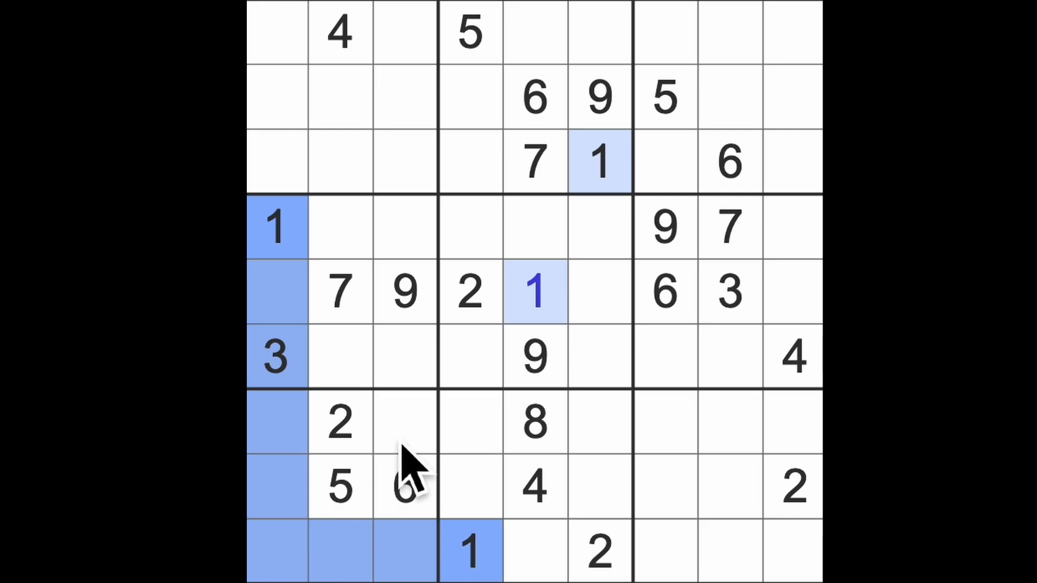
{"action": "left_click", "coordinate": [404, 425]}
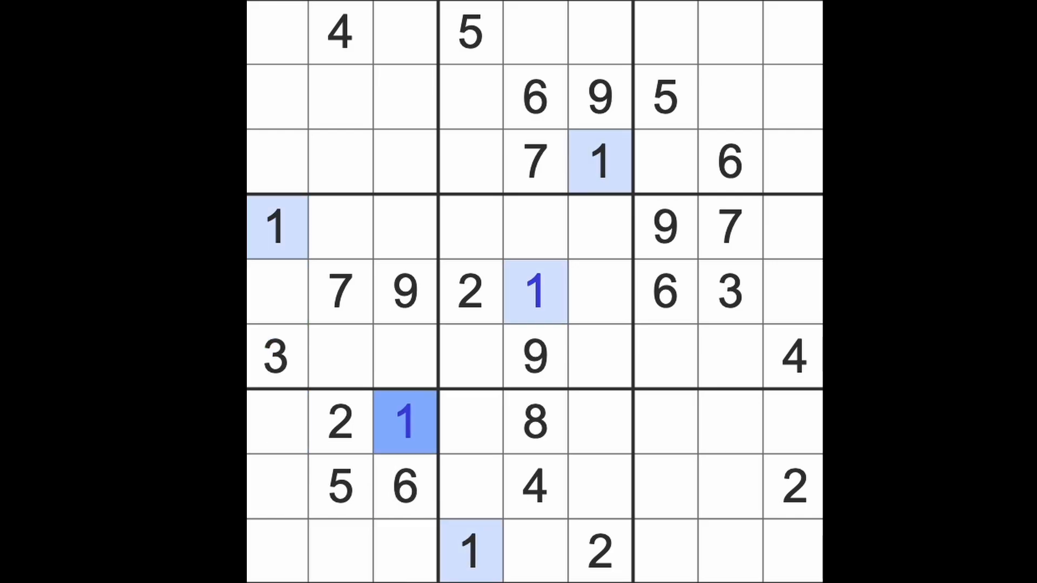
{"action": "mouse_move", "coordinate": [391, 332]}
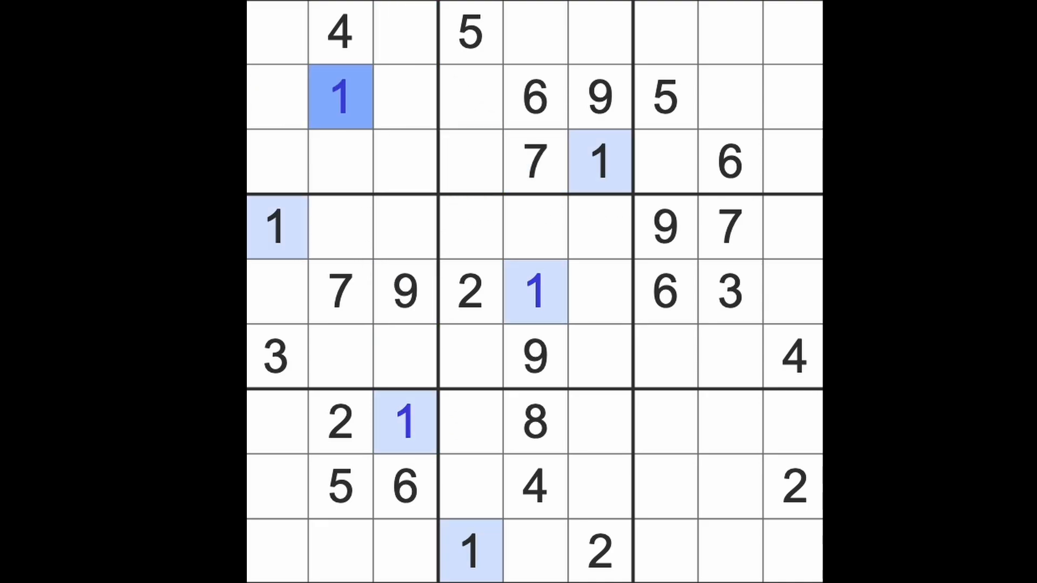
{"action": "left_click", "coordinate": [536, 97]}
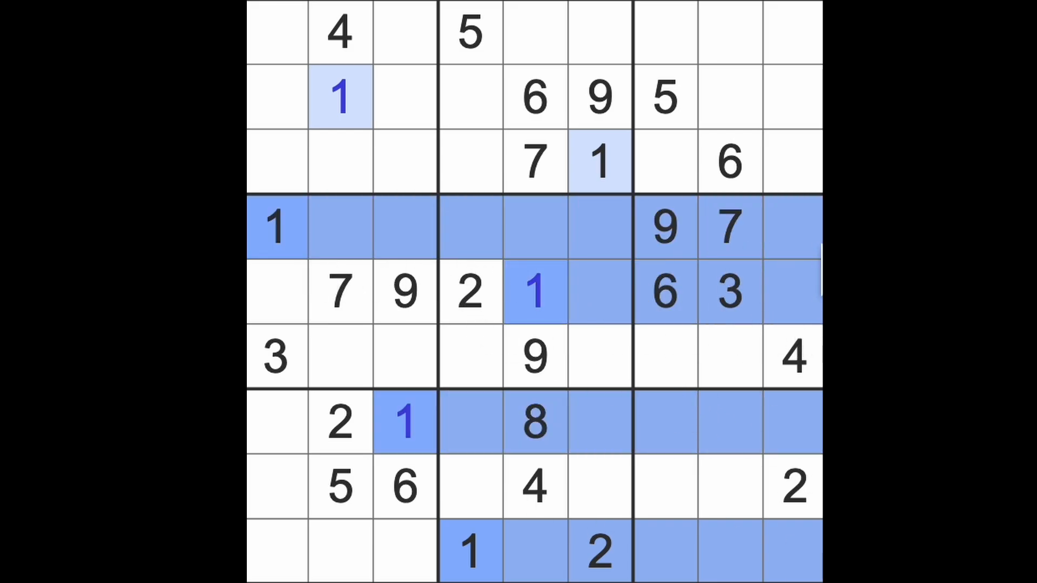
{"action": "mouse_move", "coordinate": [758, 402]}
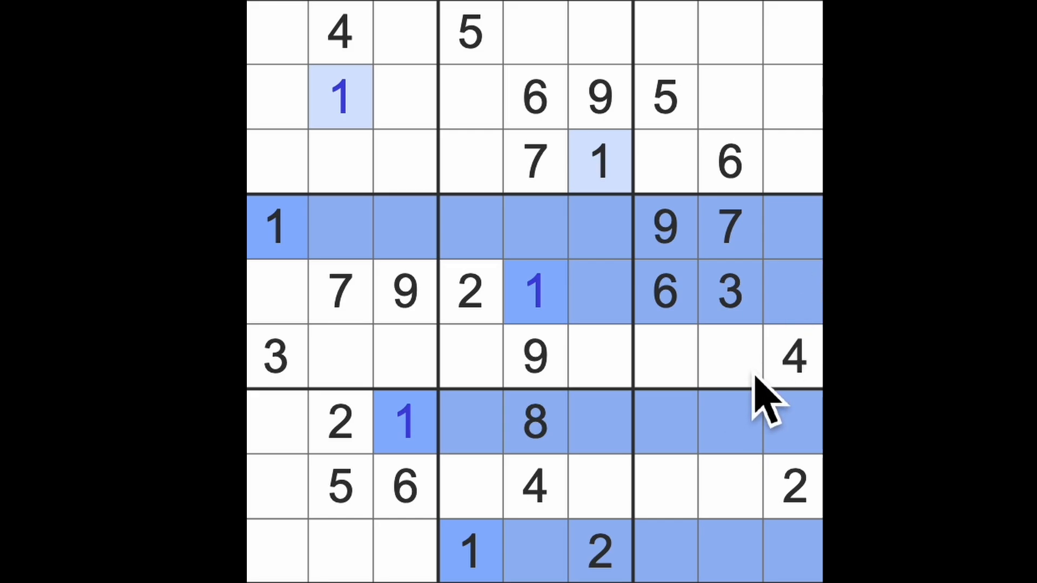
{"action": "mouse_move", "coordinate": [740, 395]}
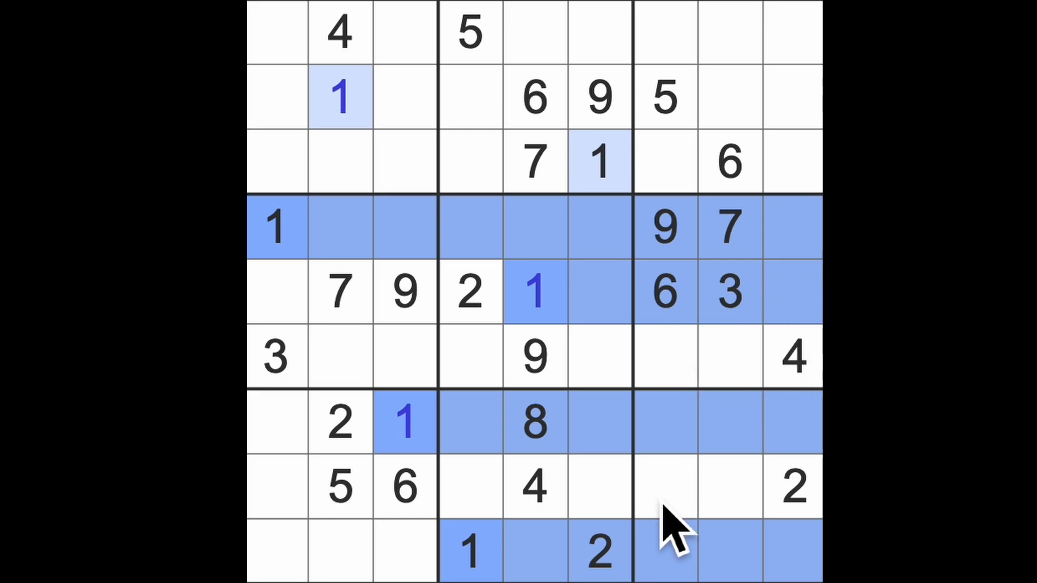
{"action": "mouse_move", "coordinate": [727, 357]}
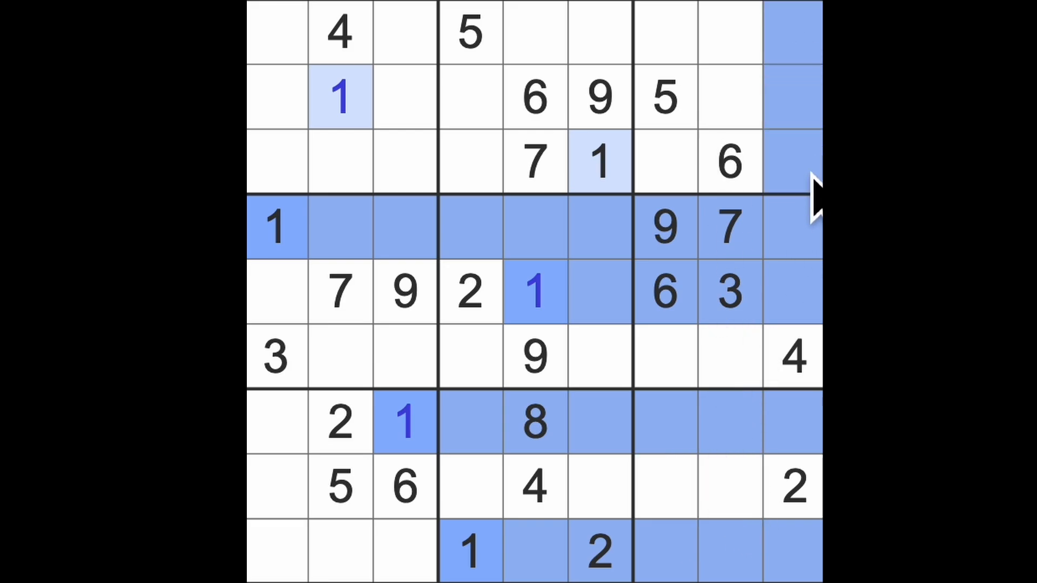
{"action": "mouse_move", "coordinate": [668, 184]}
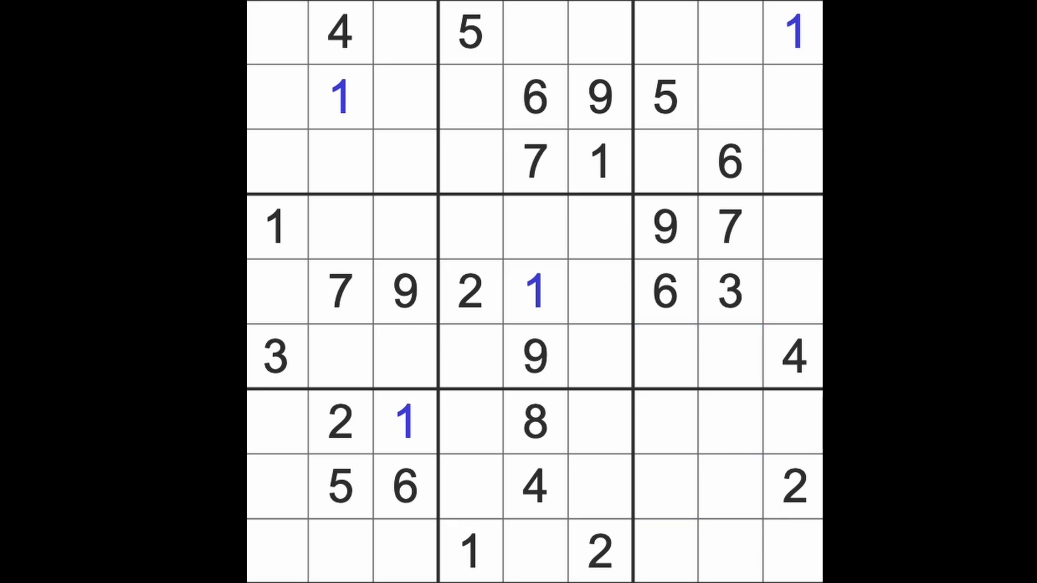
- Check the rows and highlighted digits, then enter a 2 at row 4 column 3
{"action": "left_click", "coordinate": [795, 30]}
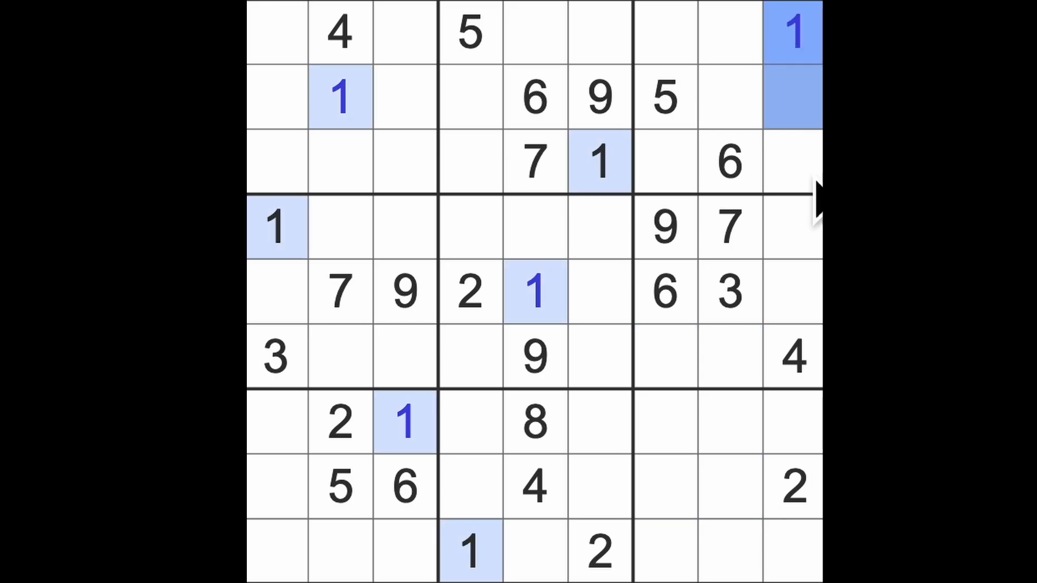
{"action": "left_click", "coordinate": [669, 357]}
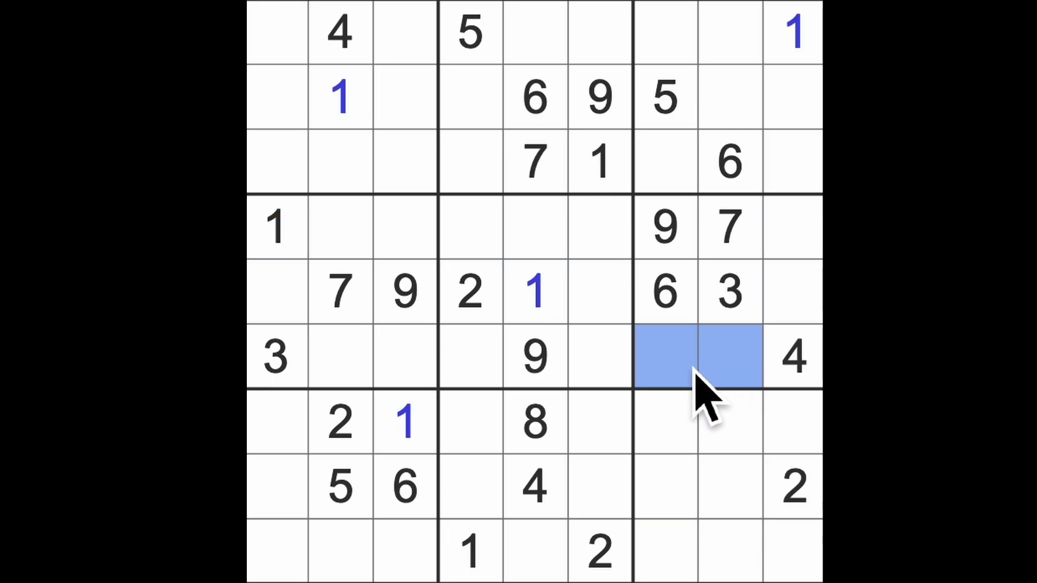
{"action": "mouse_move", "coordinate": [706, 393]}
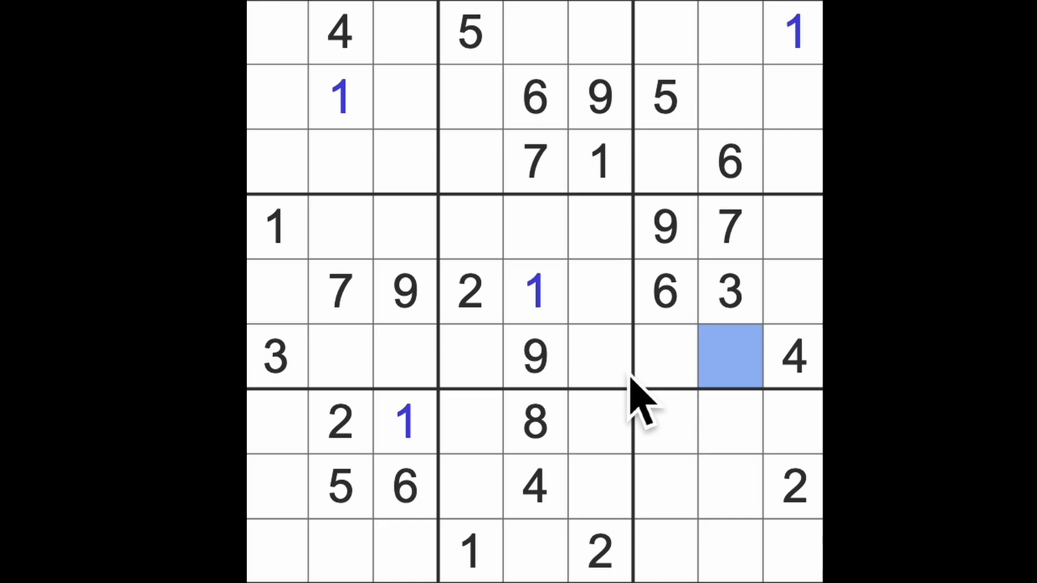
{"action": "left_click", "coordinate": [339, 424]}
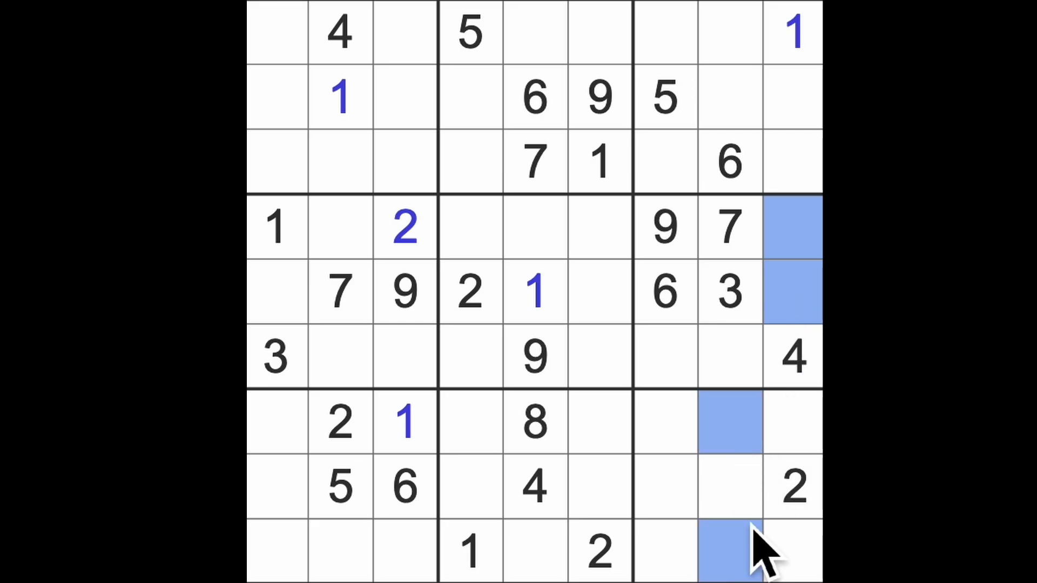
{"action": "mouse_move", "coordinate": [798, 302]}
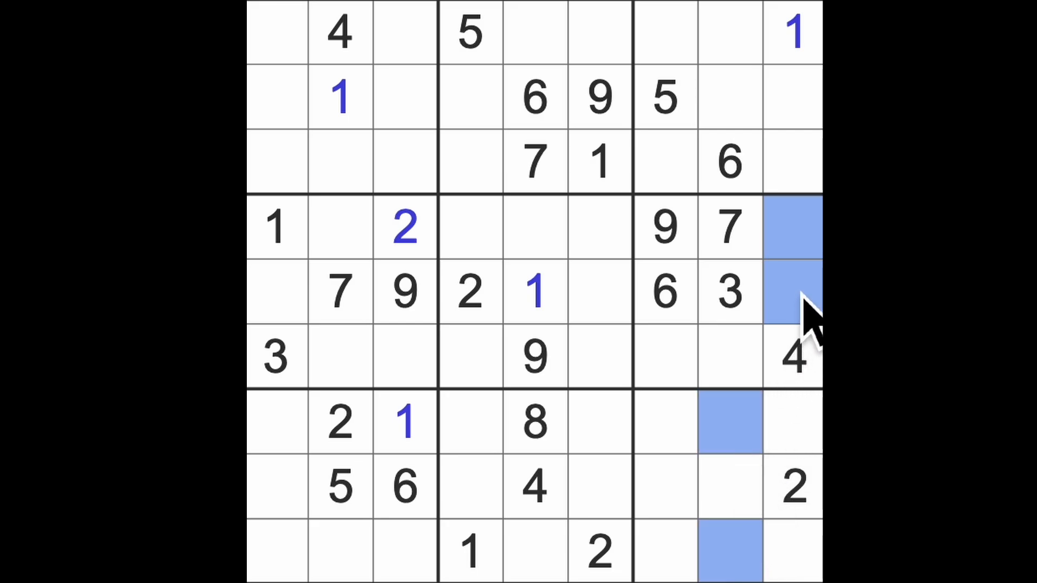
{"action": "mouse_move", "coordinate": [813, 356]}
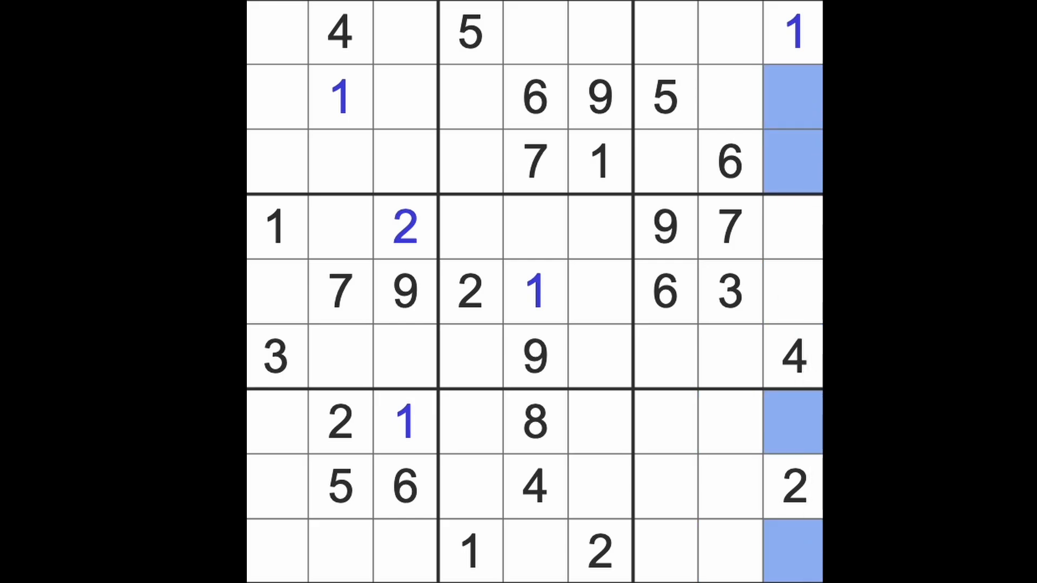
{"action": "mouse_move", "coordinate": [609, 222]}
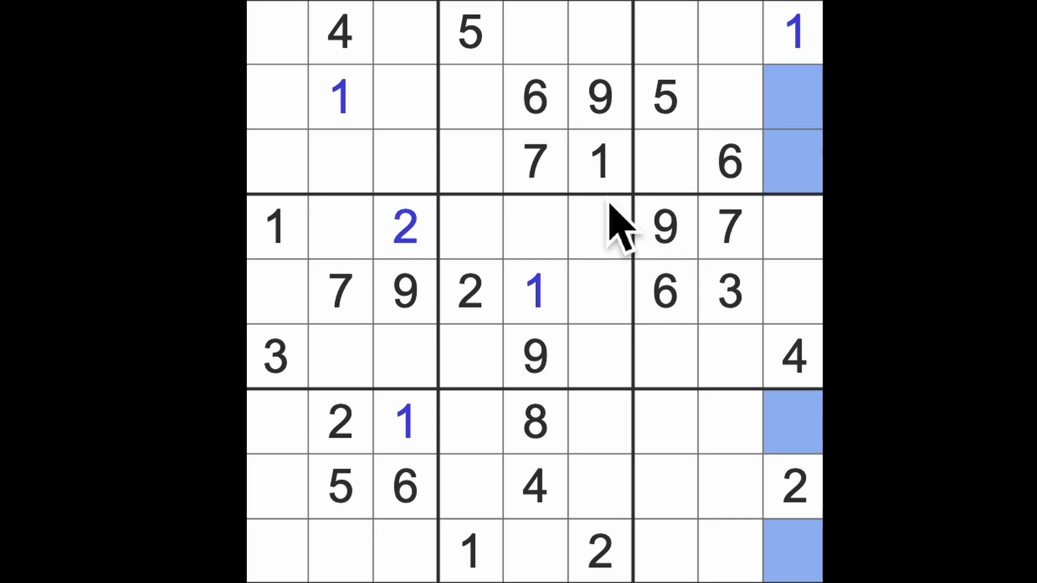
{"action": "mouse_move", "coordinate": [723, 542]}
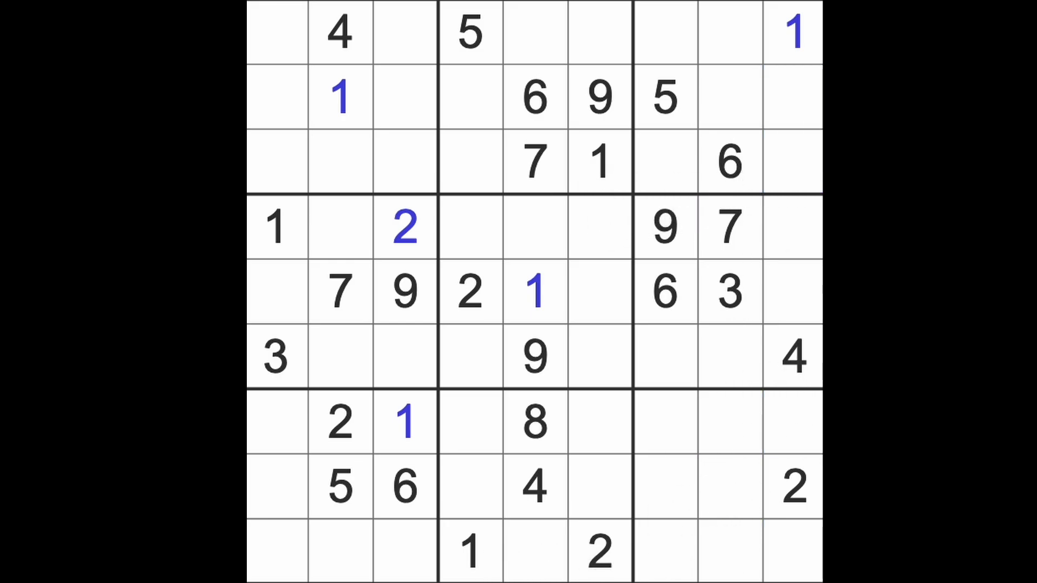
{"action": "left_click", "coordinate": [793, 291]}
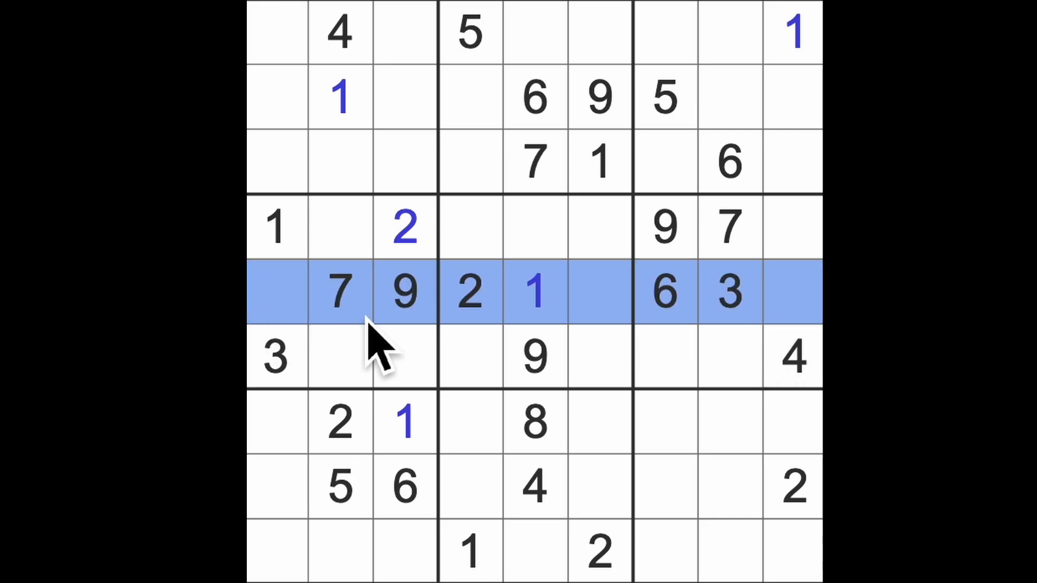
{"action": "mouse_move", "coordinate": [417, 343]}
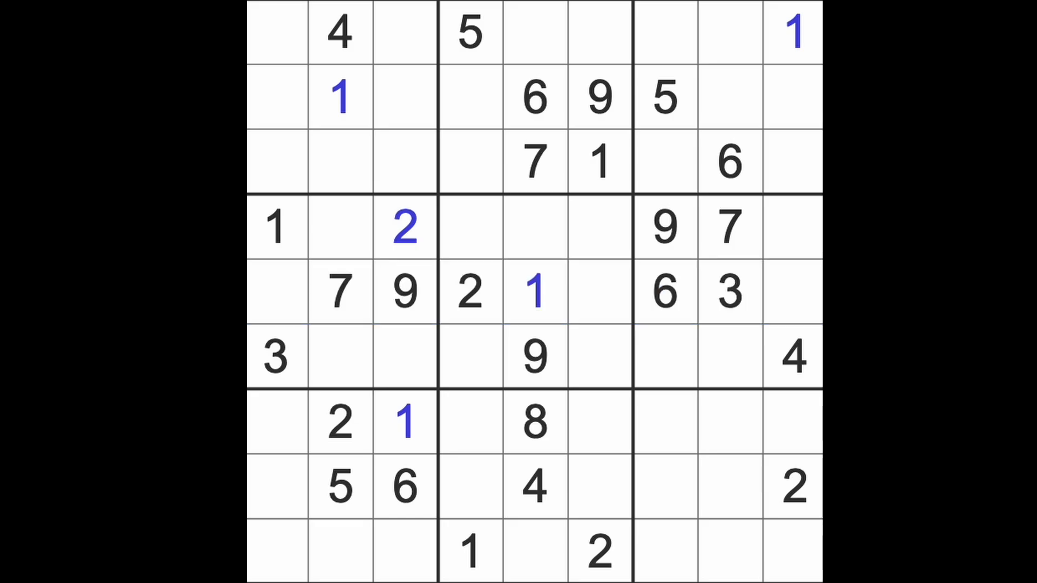
- Highlight the 2s, enter a 2 at the top of column 5 and a 3 at row 4 column 5
{"action": "left_click", "coordinate": [793, 490]}
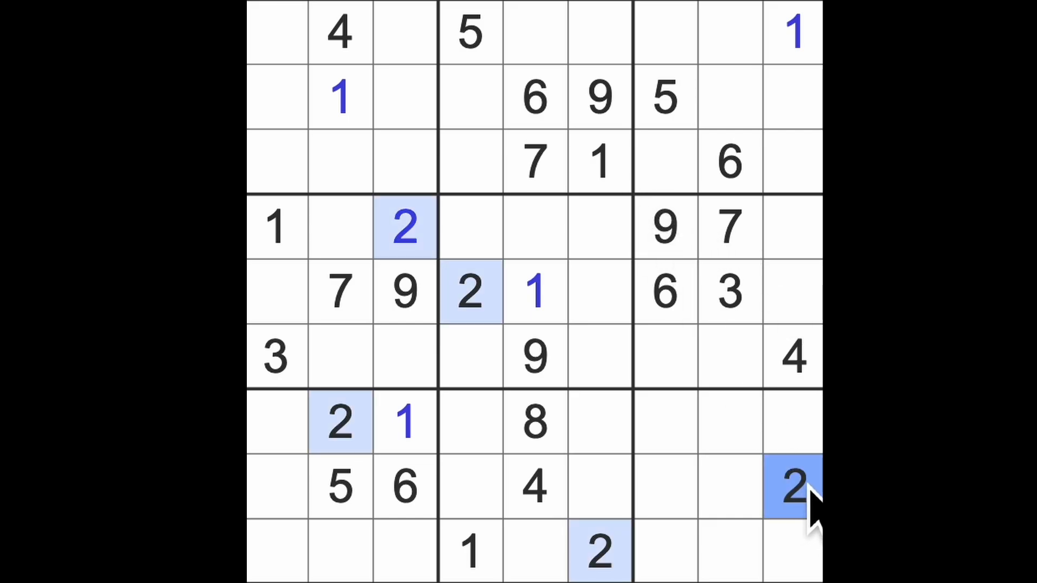
{"action": "left_click", "coordinate": [468, 292]}
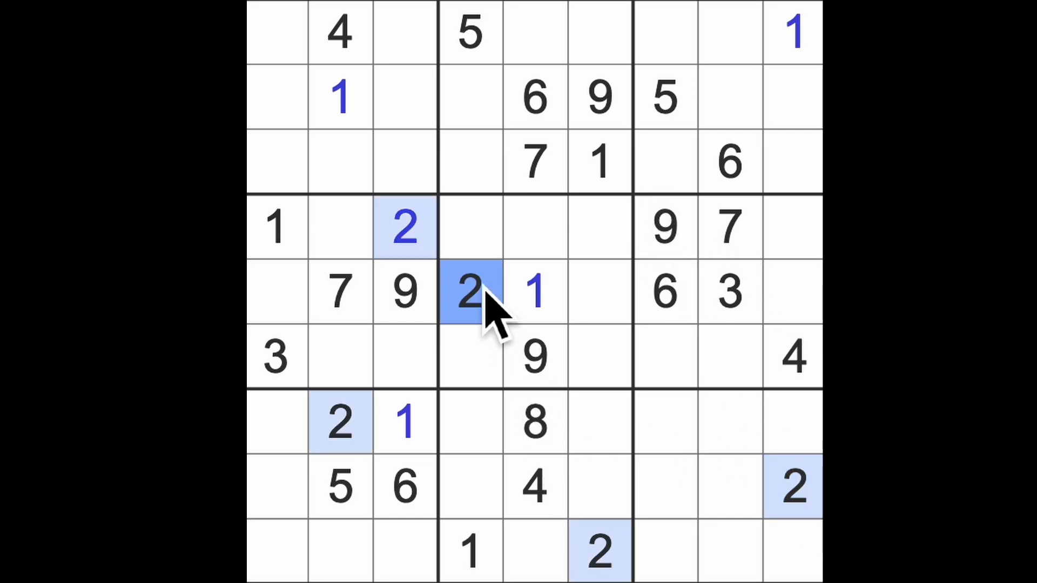
{"action": "left_click", "coordinate": [598, 21]}
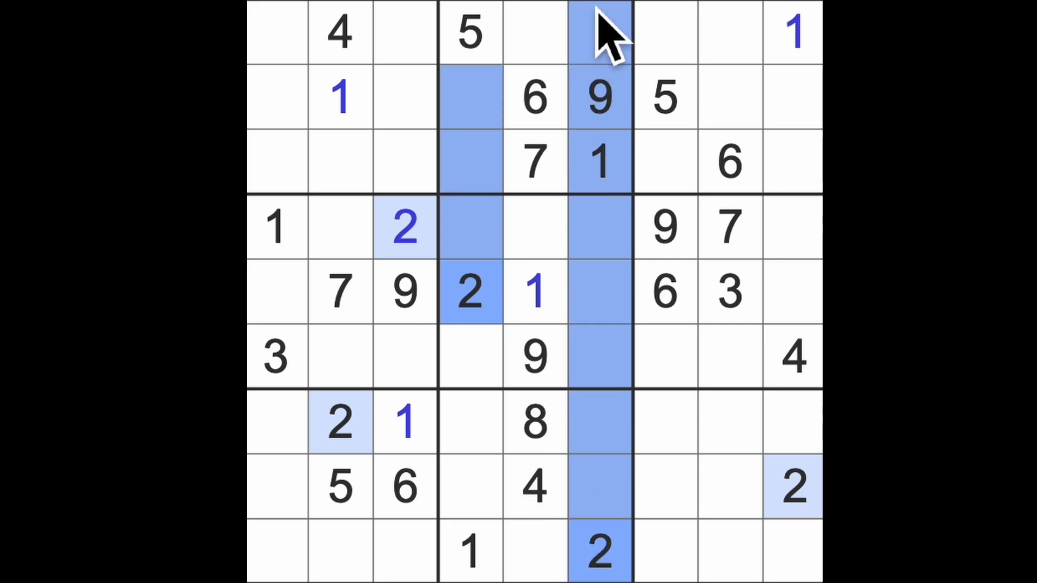
{"action": "mouse_move", "coordinate": [590, 447]}
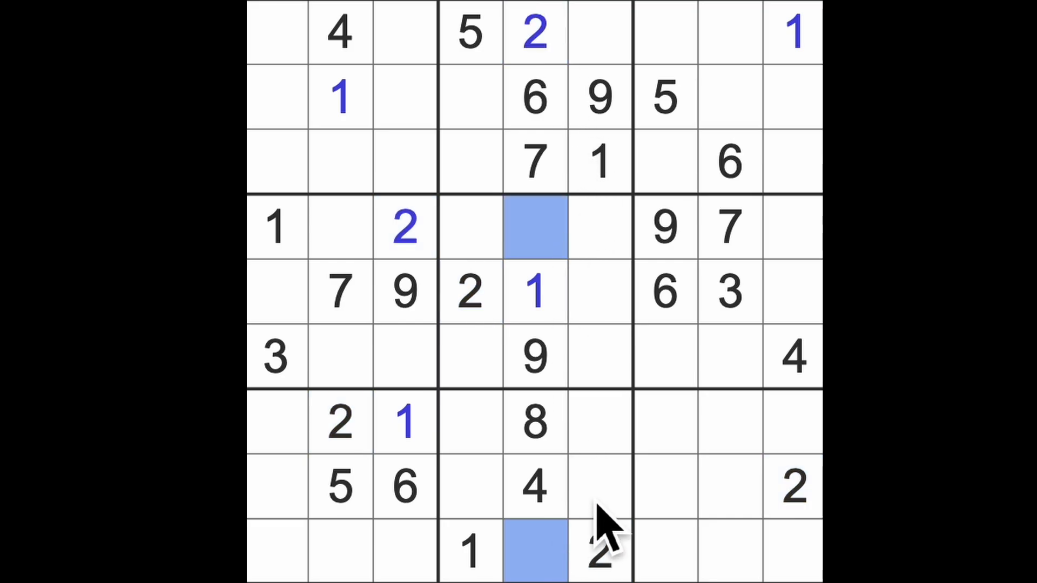
{"action": "mouse_move", "coordinate": [610, 513]}
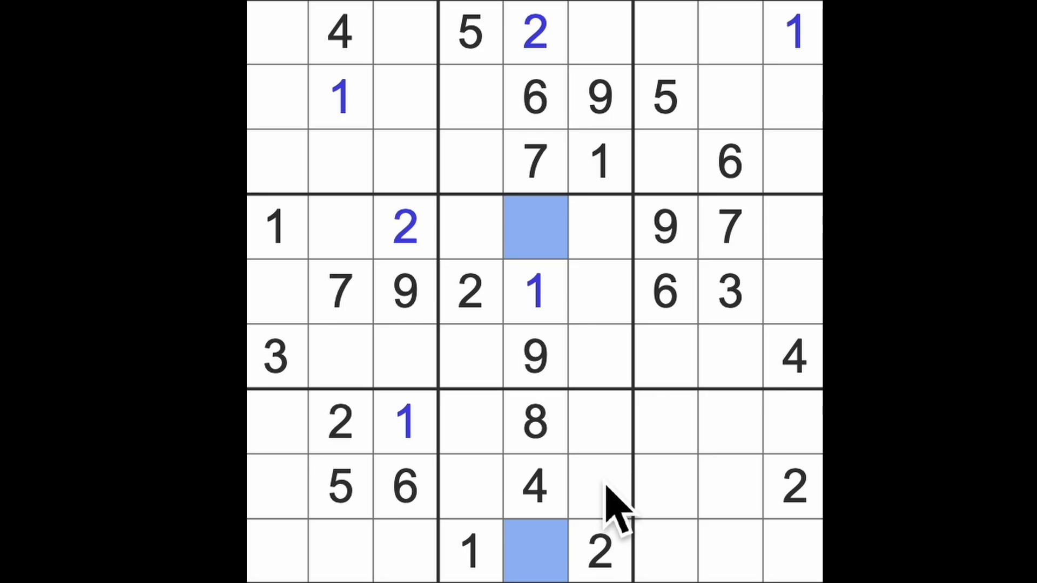
{"action": "left_click", "coordinate": [791, 498]}
{"action": "type", "text": "3"}
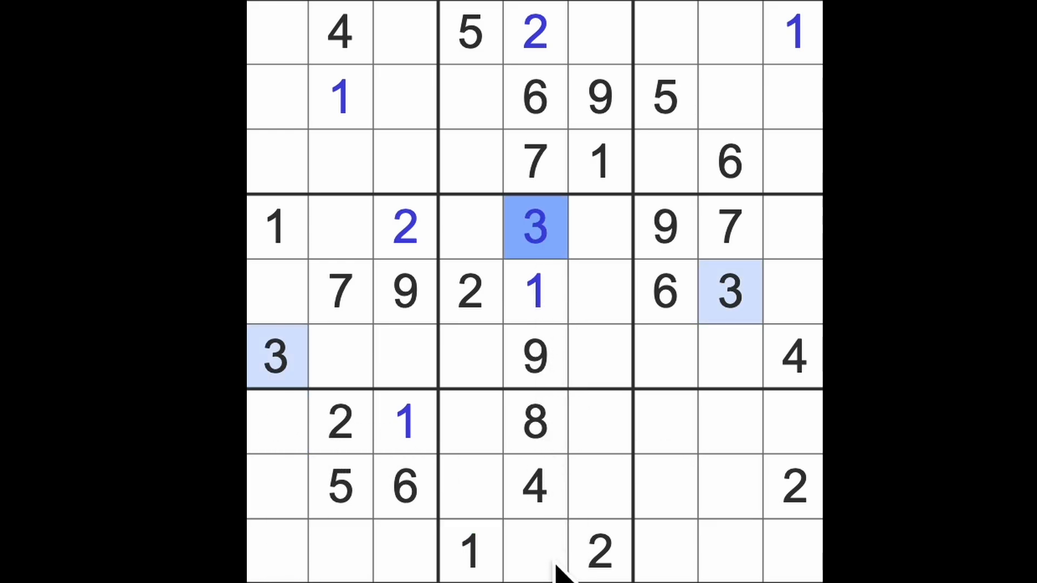
- Enter the 5 completing column 5 and 6s in the top-left and bottom-right corner cells
{"action": "left_click", "coordinate": [534, 551]}
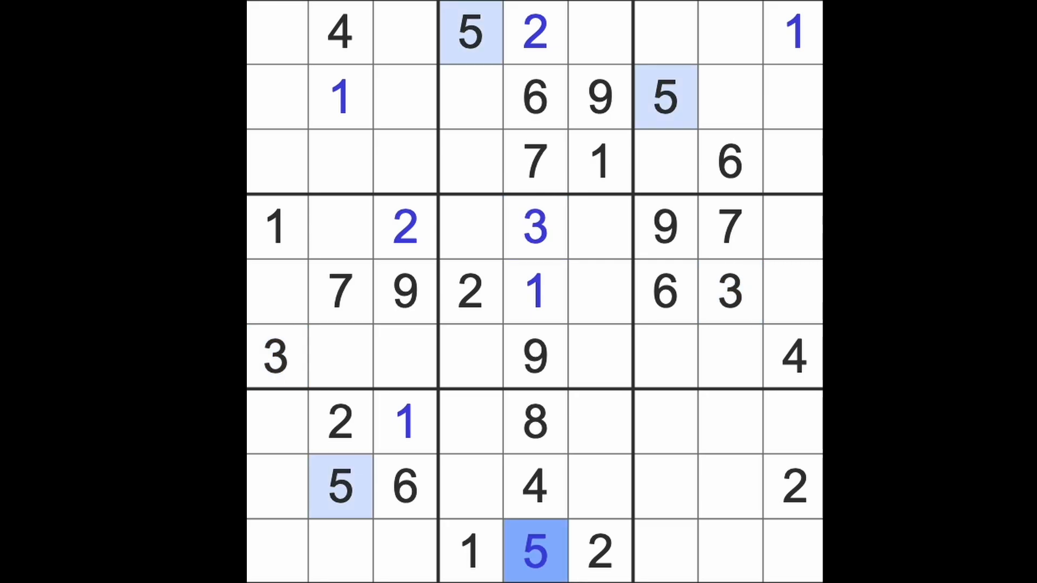
{"action": "mouse_move", "coordinate": [741, 384]}
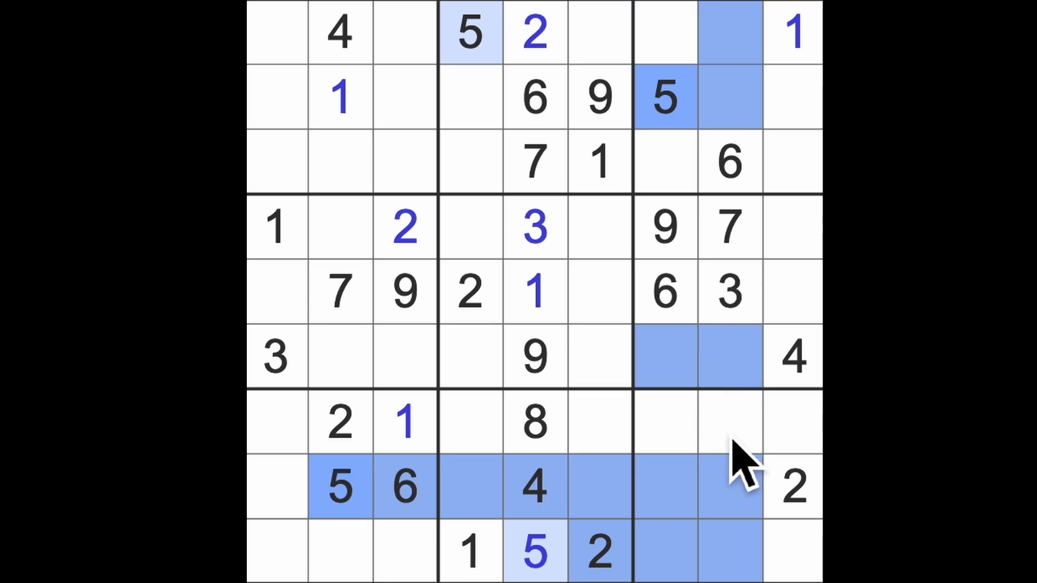
{"action": "left_click", "coordinate": [730, 424]}
{"action": "type", "text": "5"}
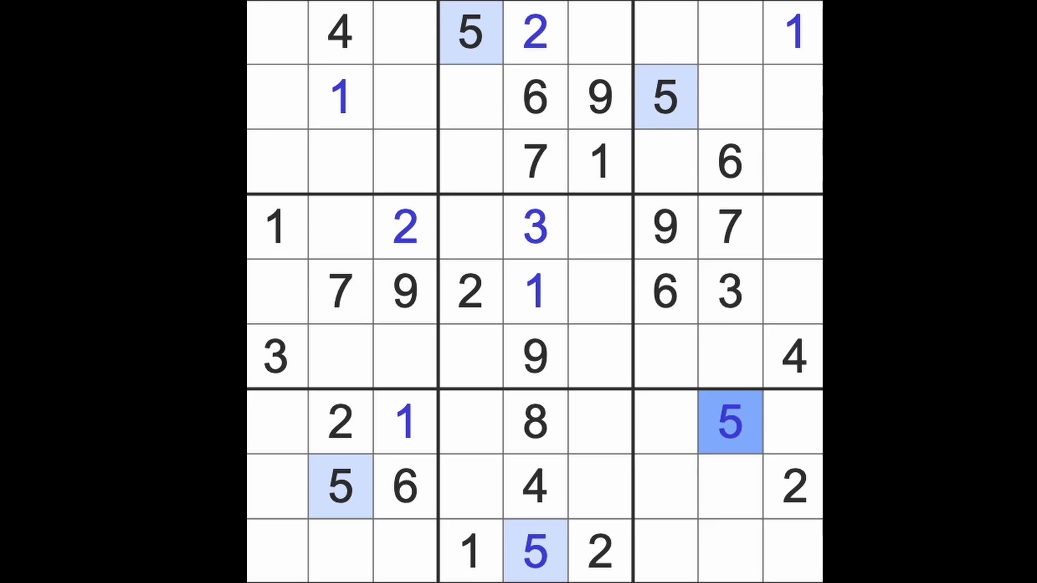
{"action": "mouse_move", "coordinate": [793, 408]}
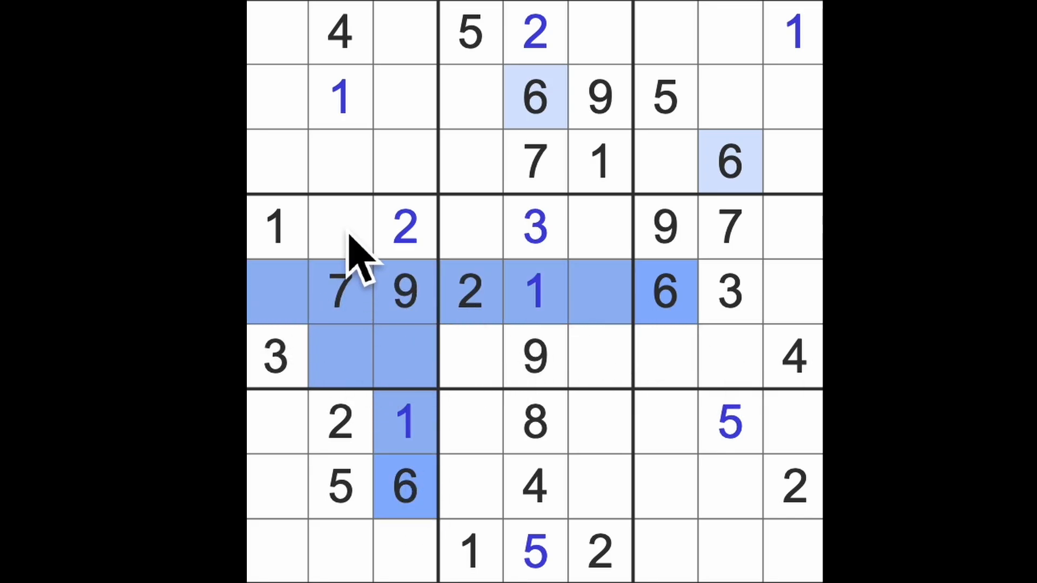
{"action": "left_click", "coordinate": [402, 489]}
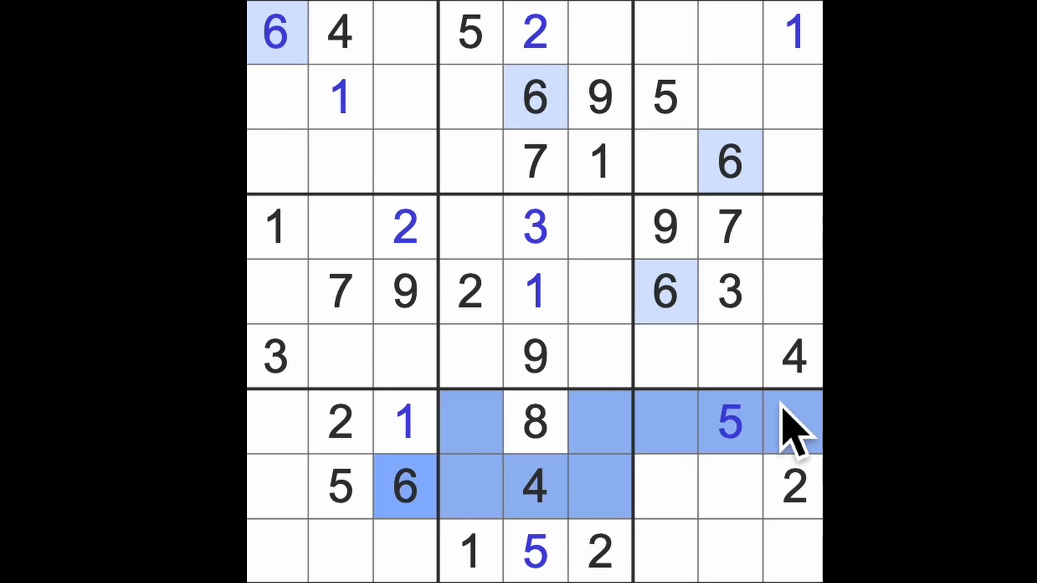
{"action": "left_click", "coordinate": [726, 227]}
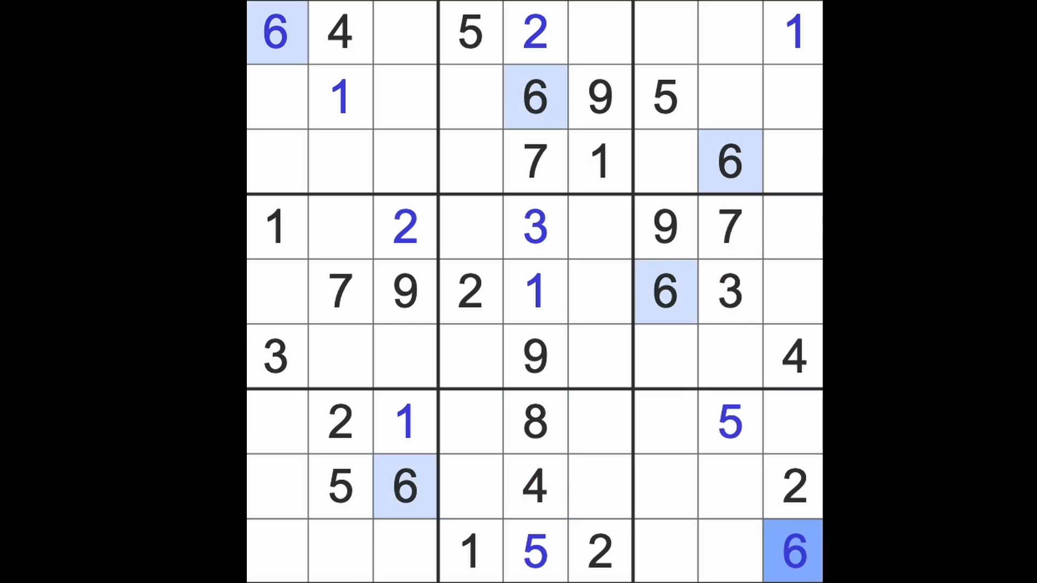
{"action": "mouse_move", "coordinate": [745, 265]}
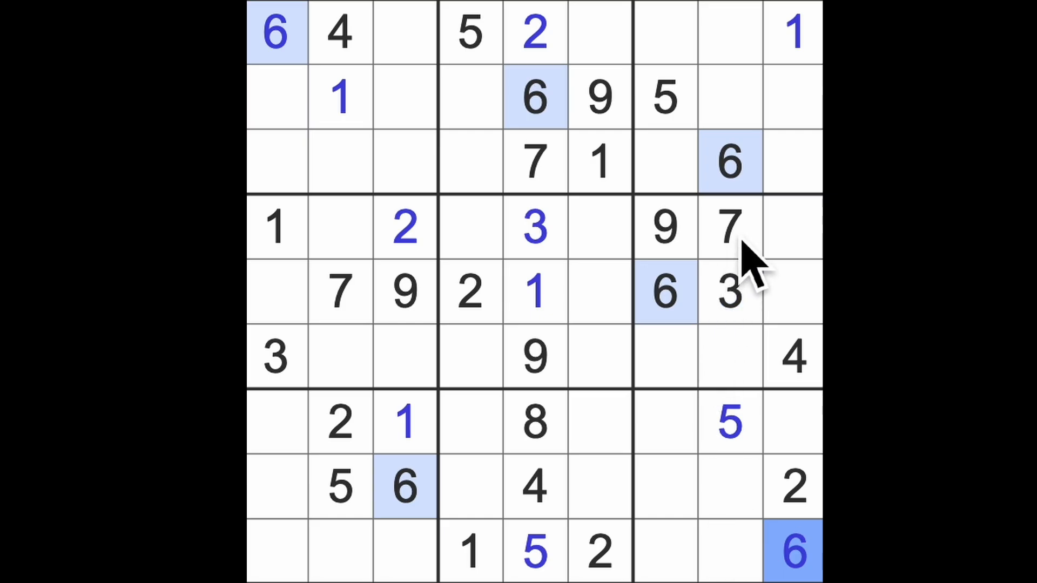
{"action": "left_click", "coordinate": [729, 229]}
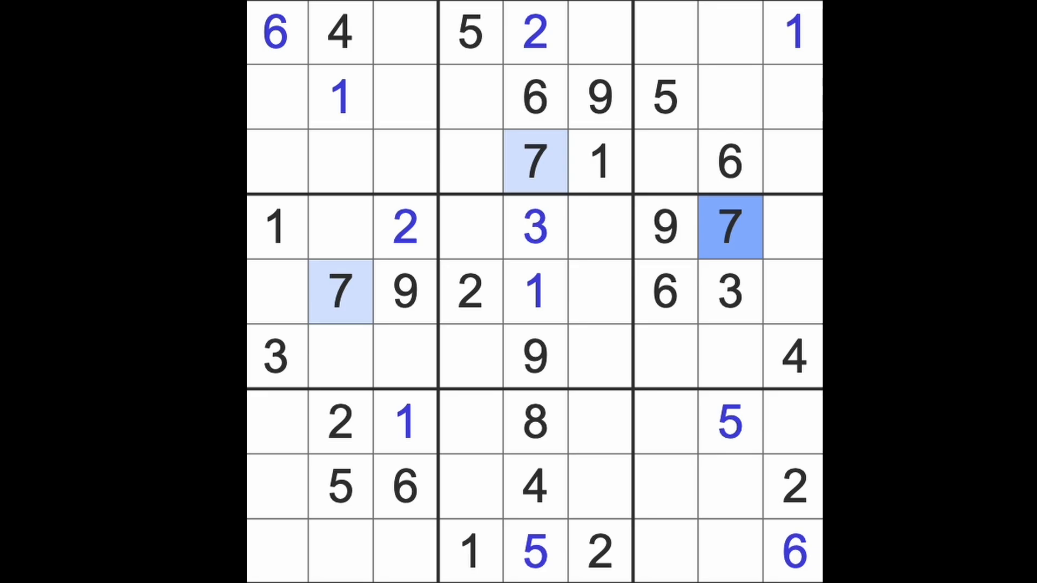
{"action": "left_click", "coordinate": [534, 424]}
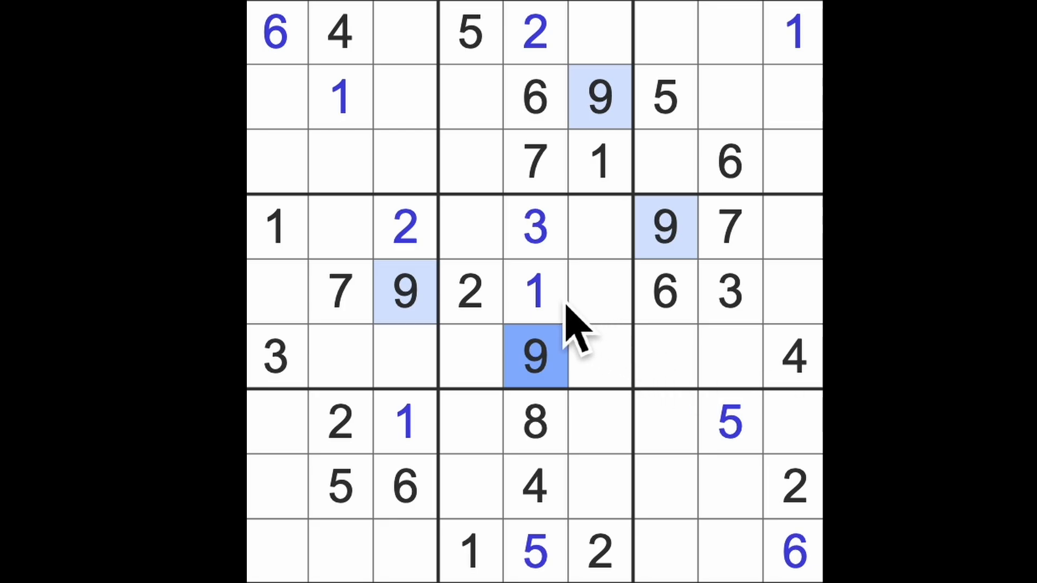
{"action": "left_click", "coordinate": [534, 291]}
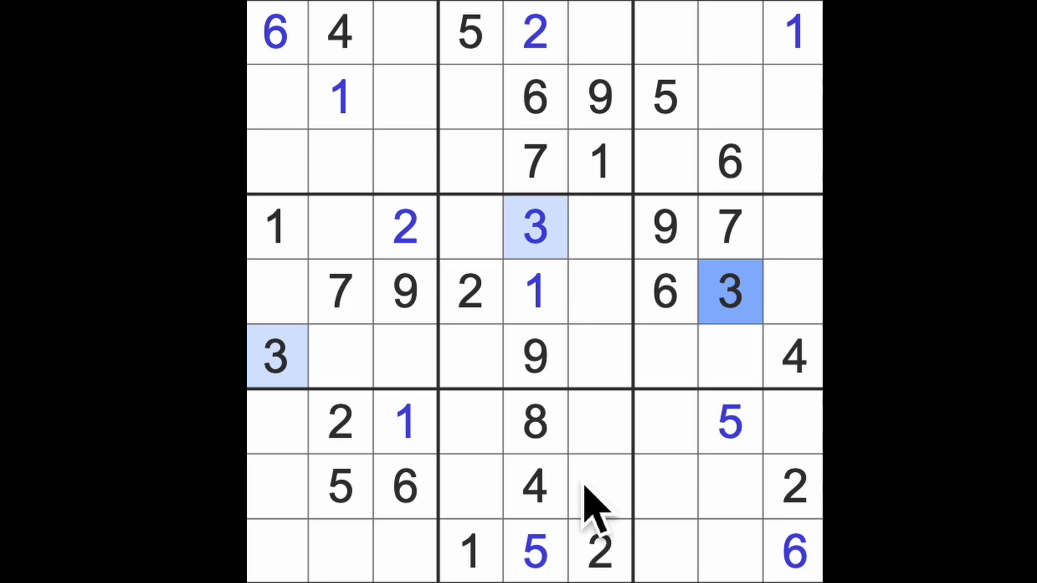
- Enter the missing 4s, including row 2 column 8, and the 3 in the bottom row
{"action": "left_click", "coordinate": [534, 491]}
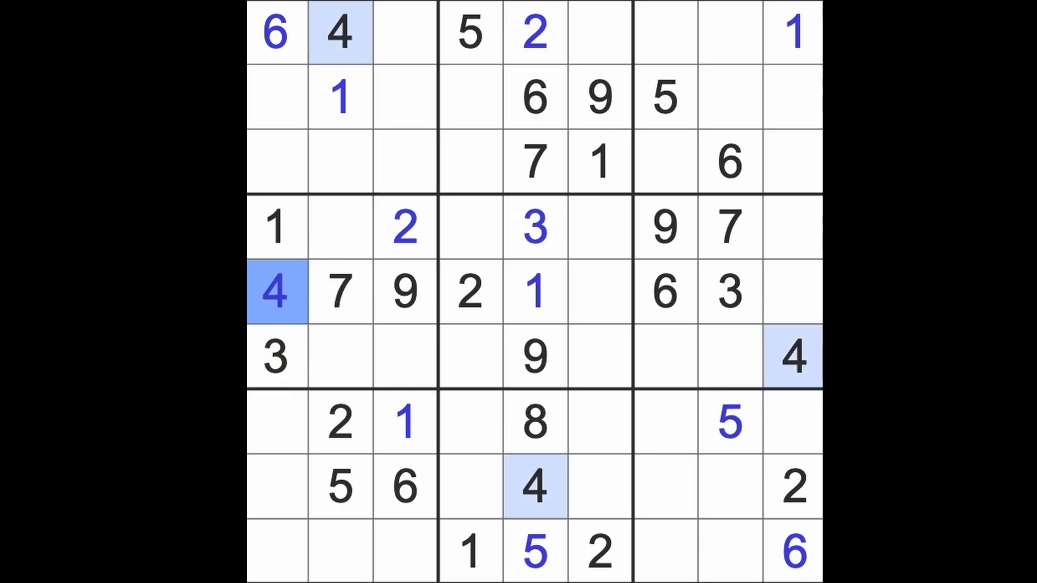
{"action": "mouse_move", "coordinate": [278, 301]}
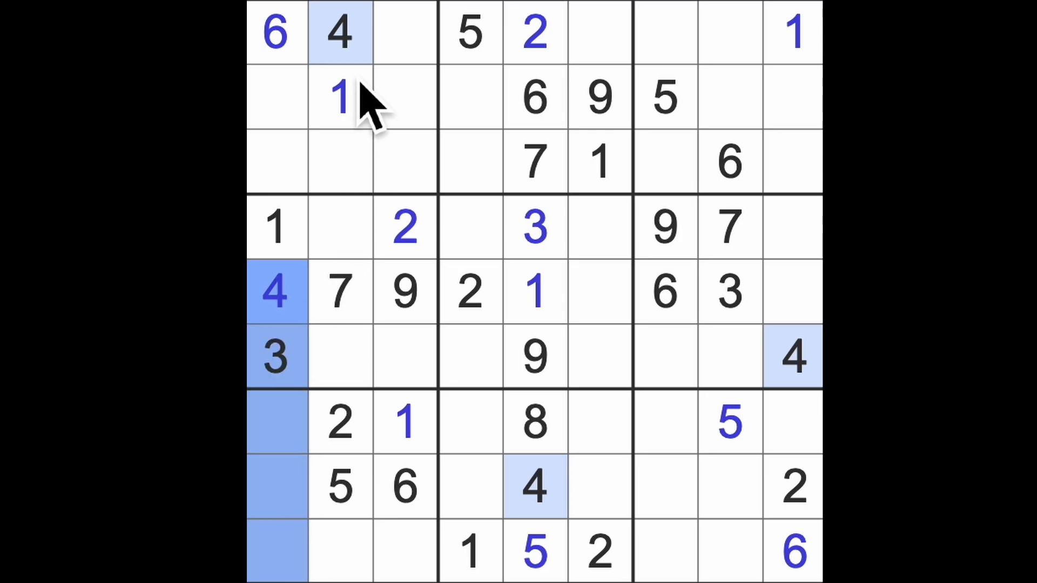
{"action": "left_click", "coordinate": [402, 552]}
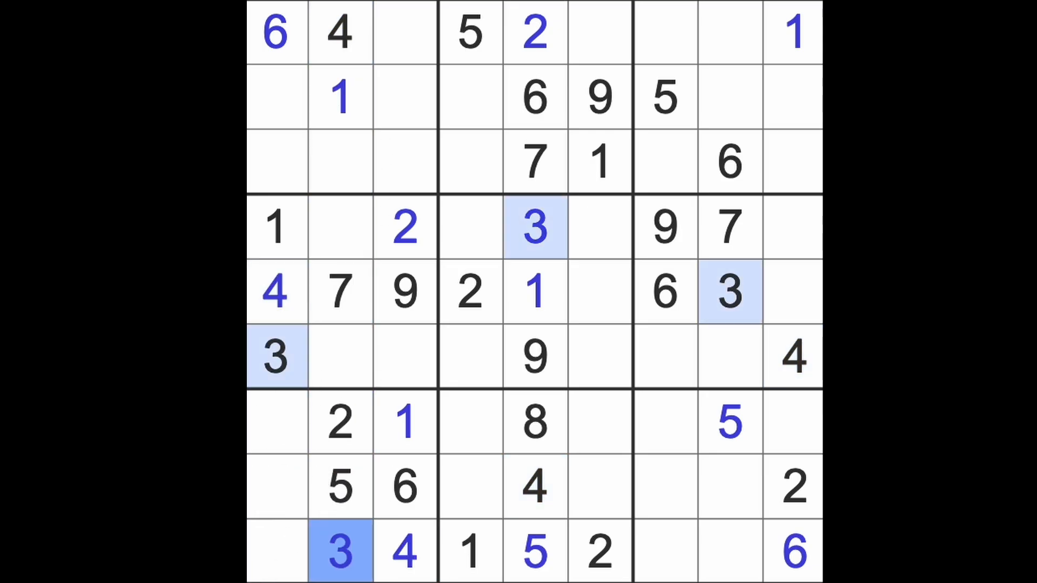
{"action": "left_click", "coordinate": [401, 557]}
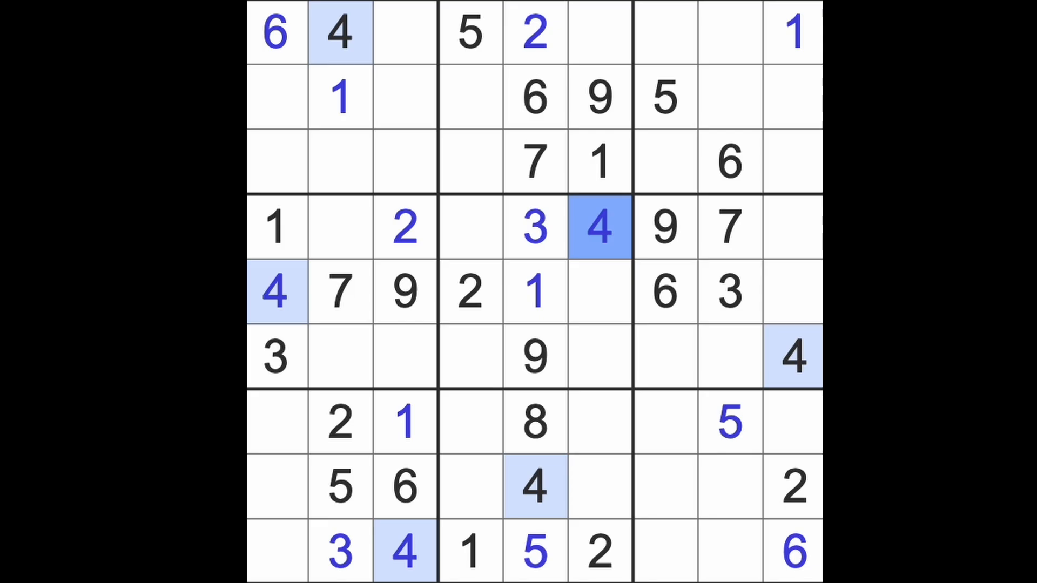
{"action": "mouse_move", "coordinate": [620, 326]}
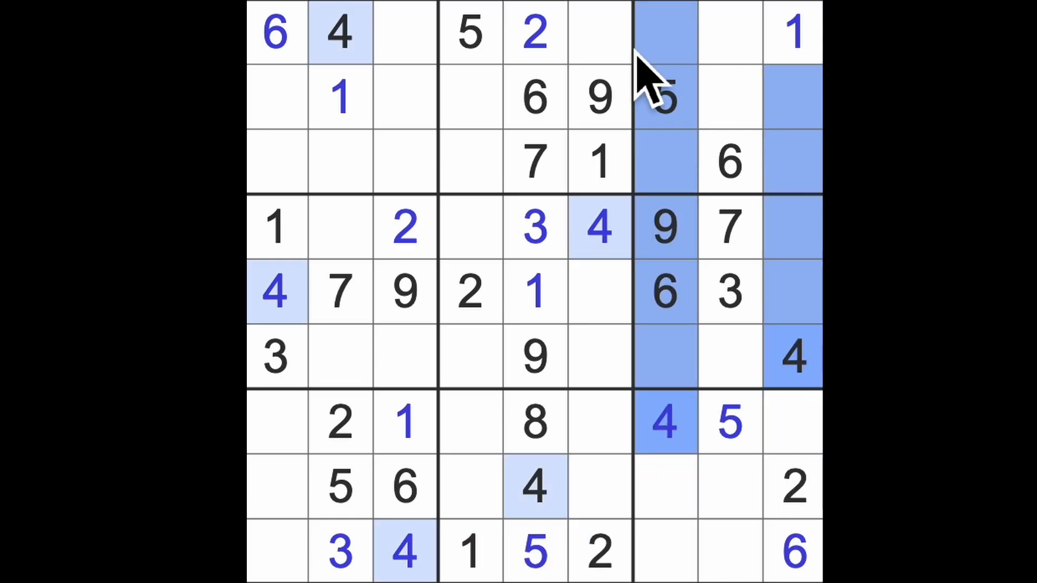
{"action": "left_click", "coordinate": [728, 97]}
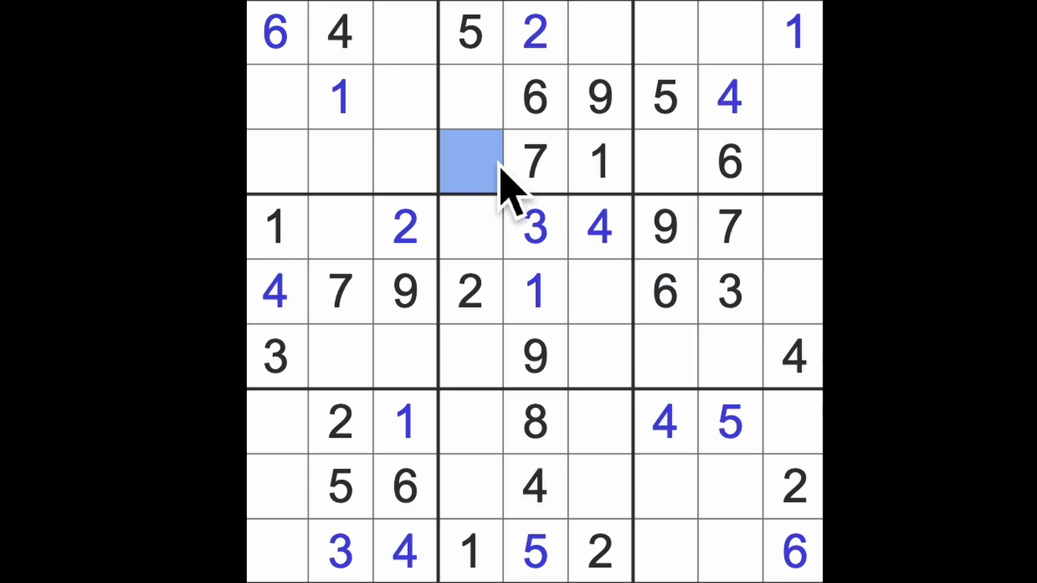
{"action": "type", "text": "4"}
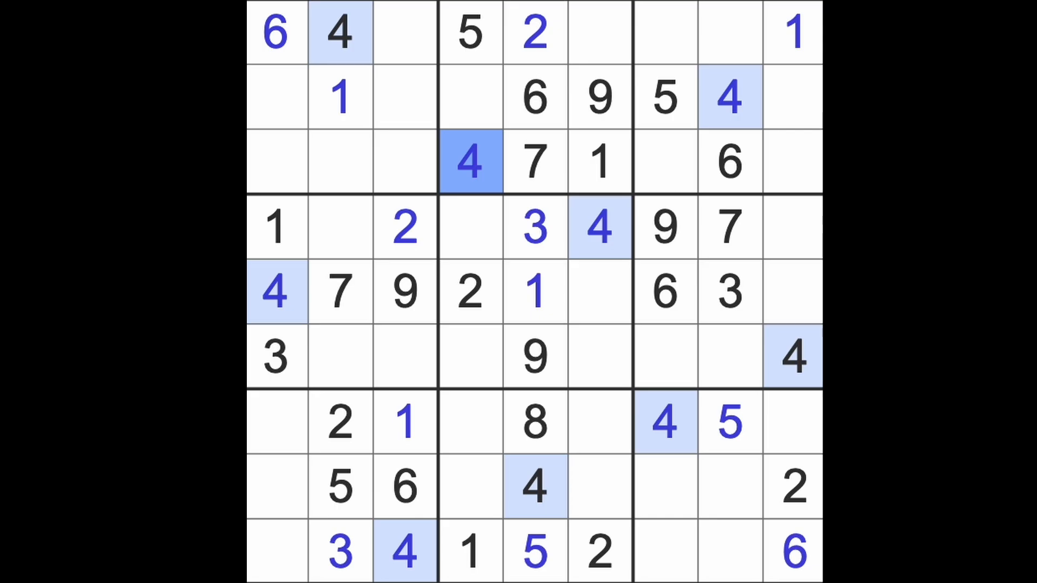
{"action": "mouse_move", "coordinate": [699, 368]}
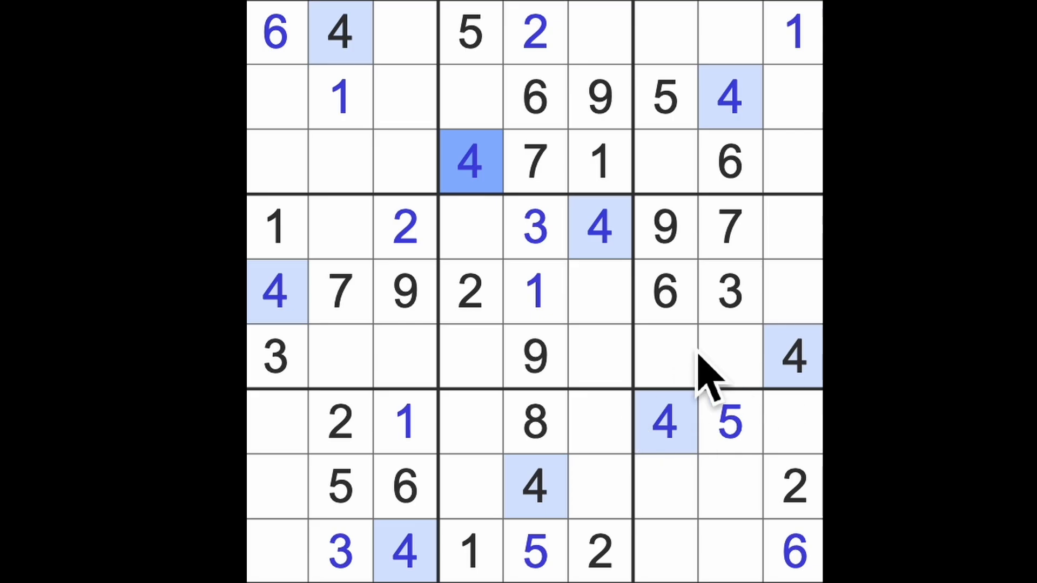
- Highlight the 5s and enter three more 5s plus the 8 in row 5
{"action": "left_click", "coordinate": [730, 292]}
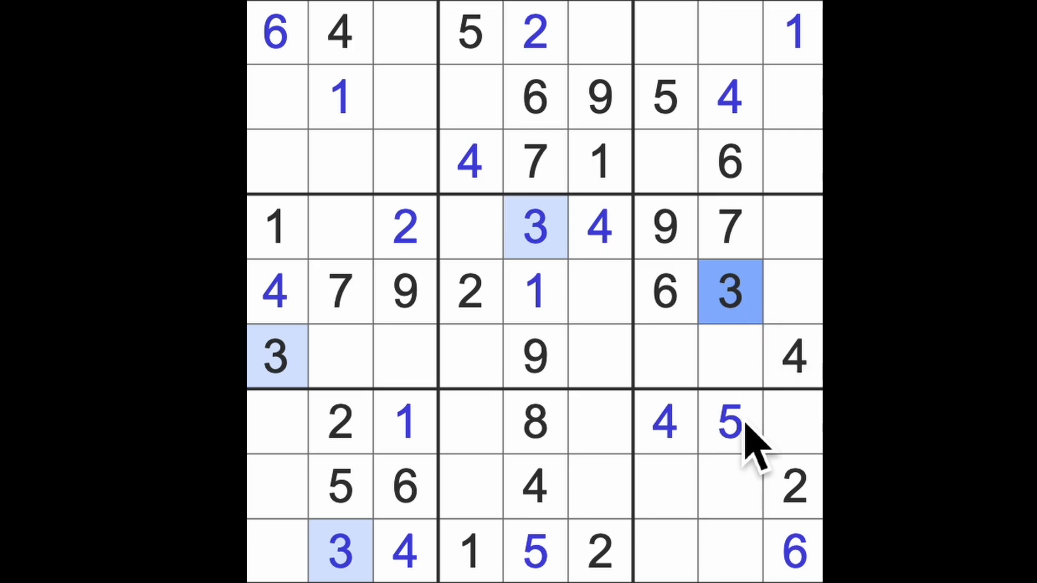
{"action": "left_click", "coordinate": [730, 424]}
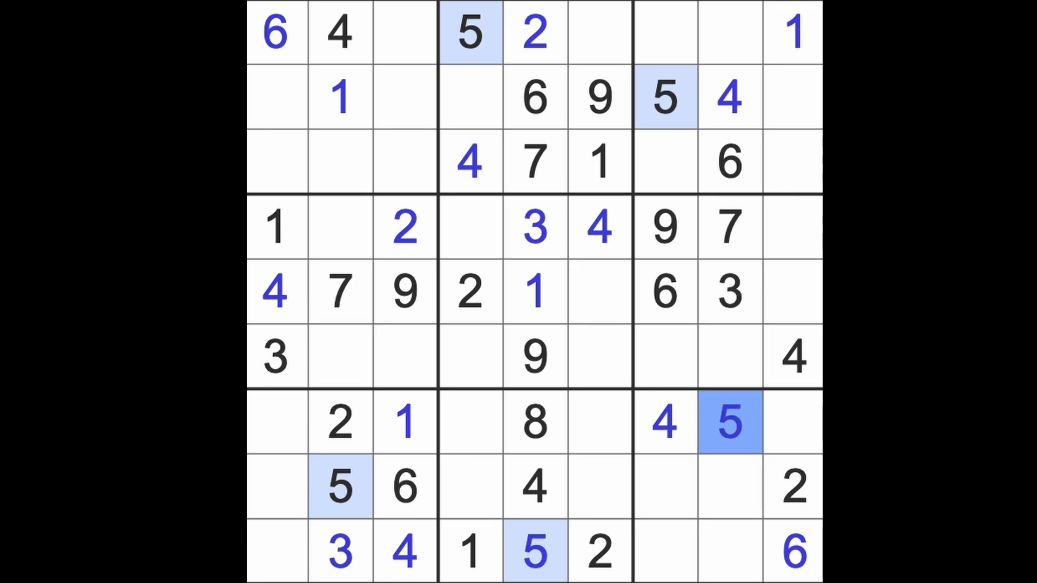
{"action": "left_click", "coordinate": [341, 490]}
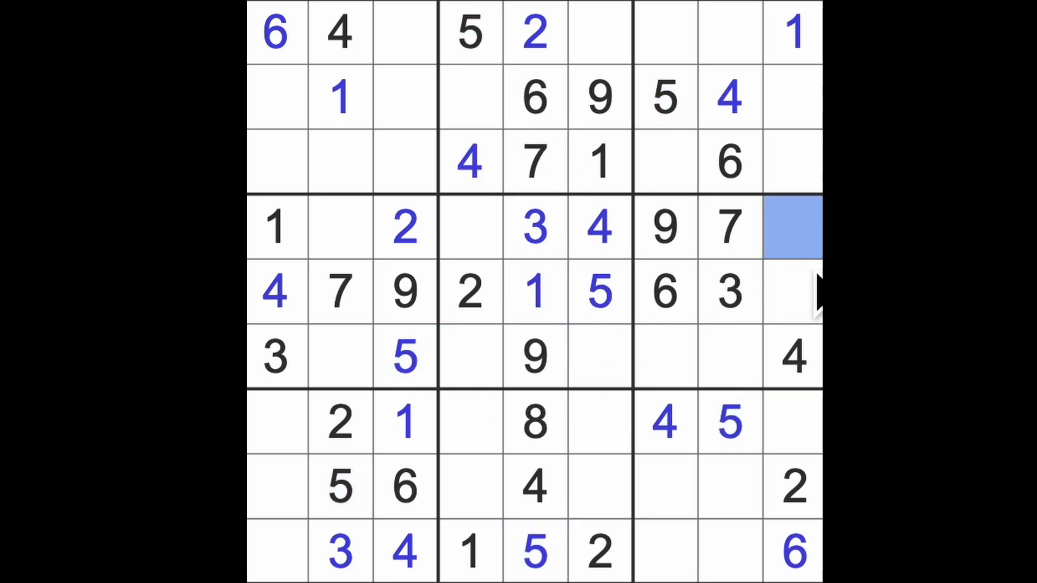
{"action": "mouse_move", "coordinate": [815, 268]}
{"action": "type", "text": "5"}
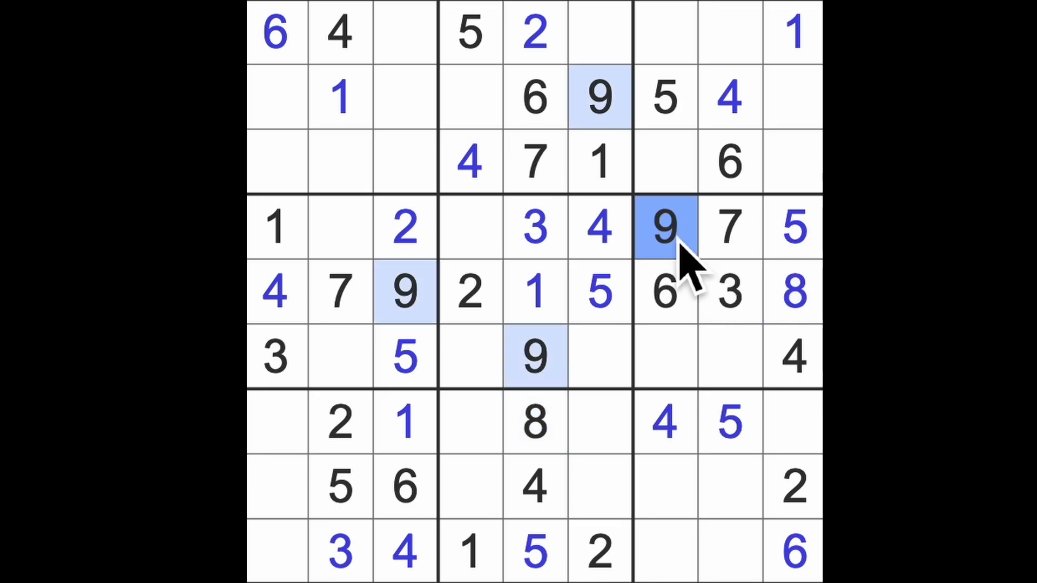
{"action": "left_click", "coordinate": [664, 99]}
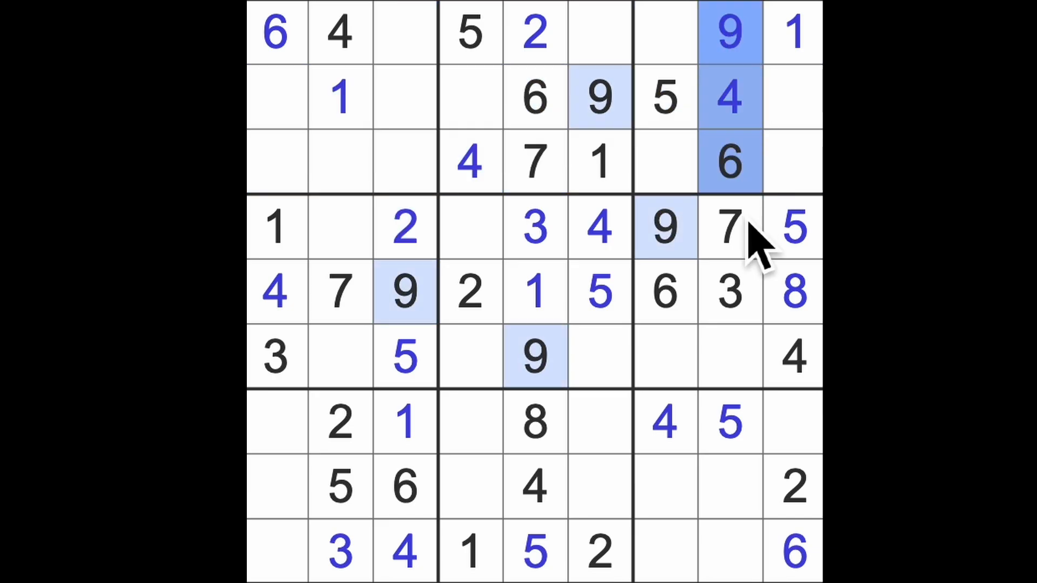
- Enter 9s left of the 4 in row 8 and in the bottom-left corner, then highlight the 1s
{"action": "left_click", "coordinate": [792, 423]}
{"action": "type", "text": "9"}
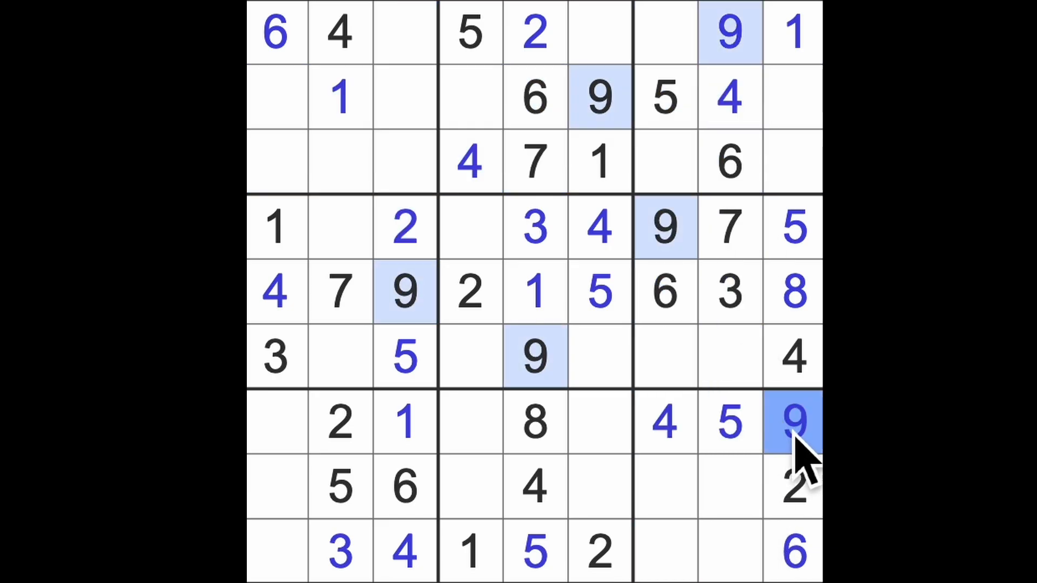
{"action": "left_click", "coordinate": [469, 492]}
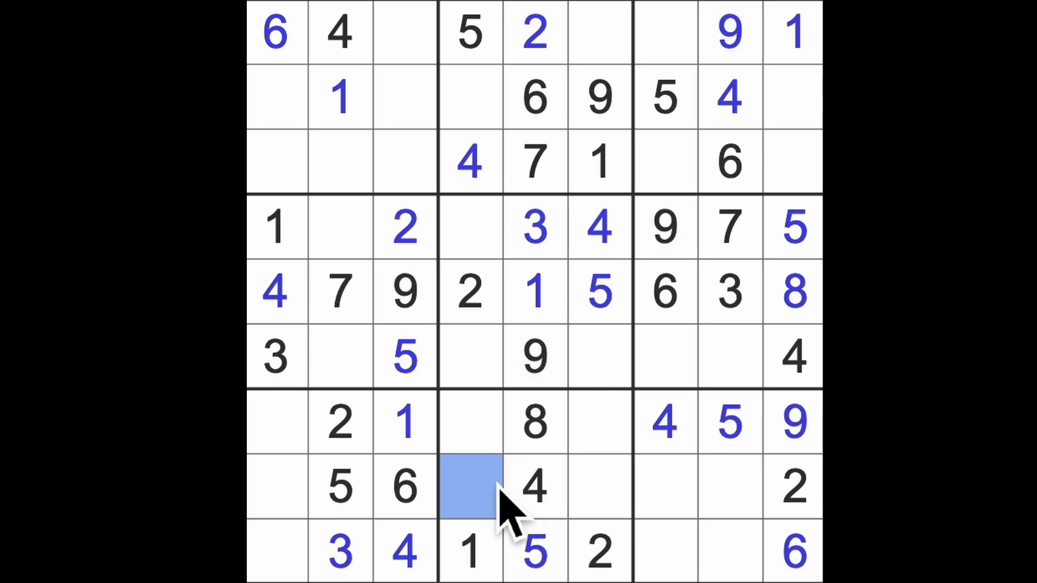
{"action": "type", "text": "9"}
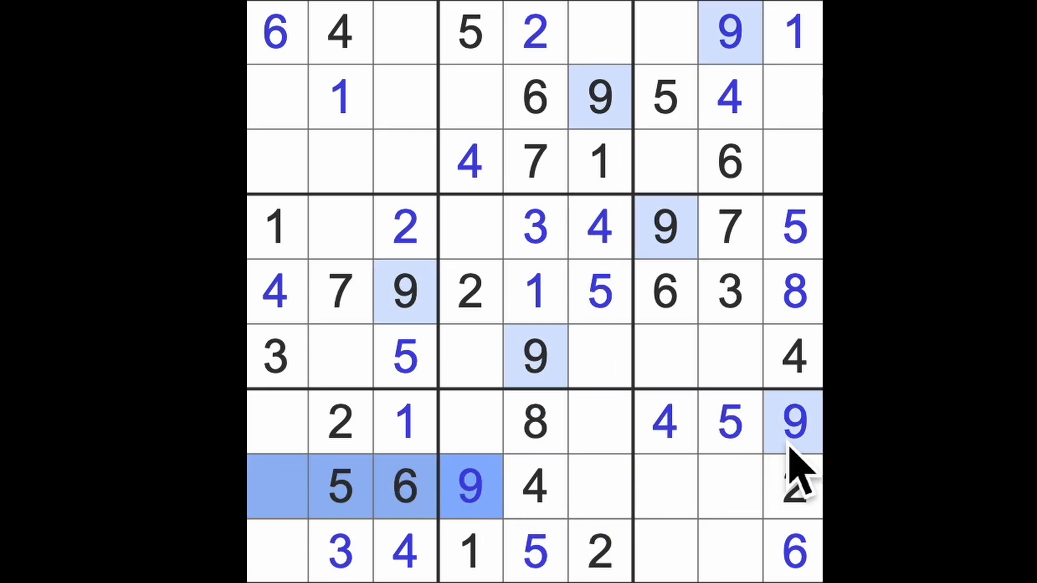
{"action": "left_click", "coordinate": [277, 552]}
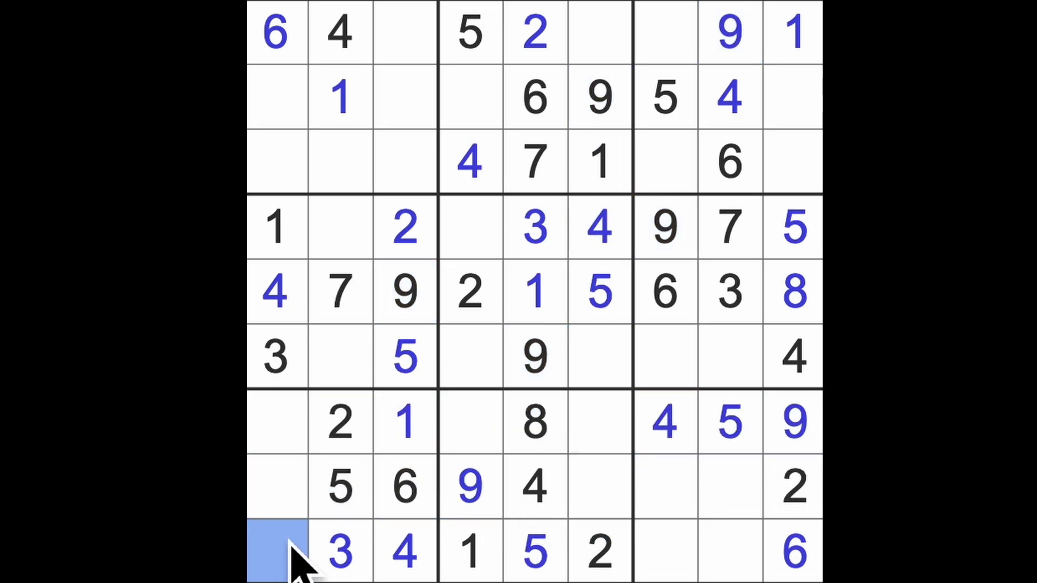
{"action": "type", "text": "9"}
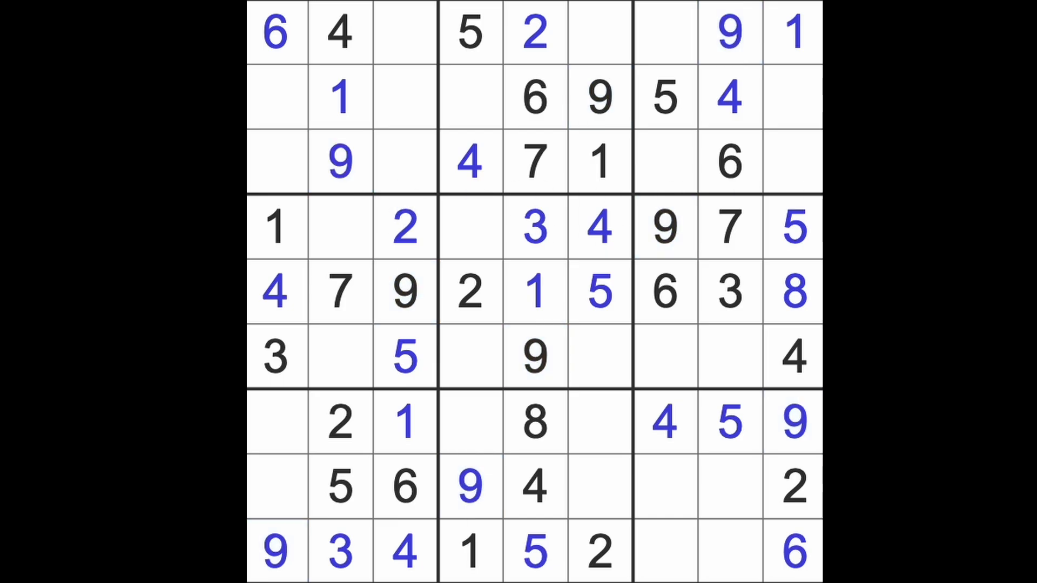
{"action": "left_click", "coordinate": [792, 27]}
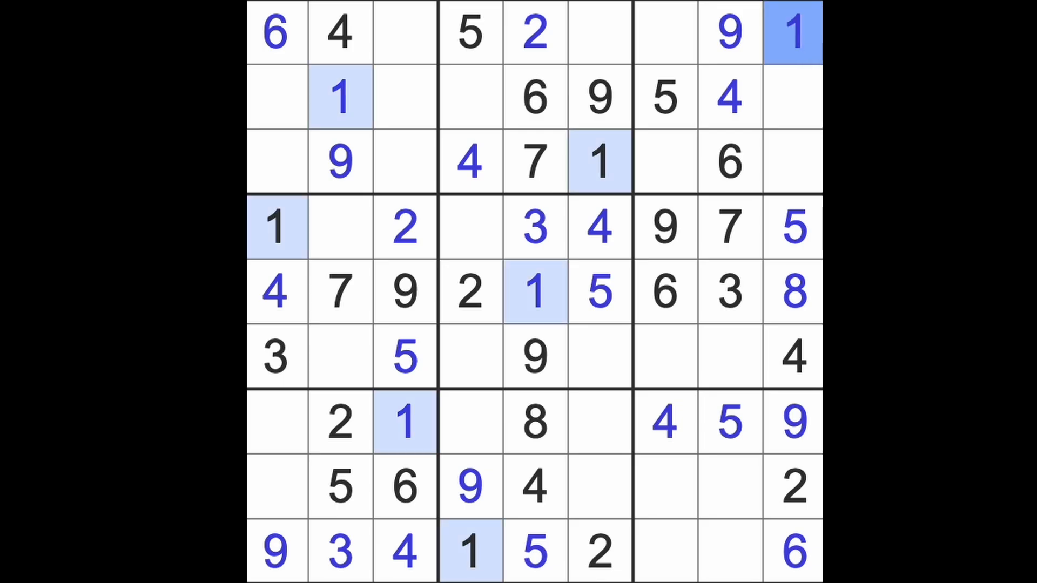
- Enter the remaining 2s and 1s and an 8 at row 9 column 8
{"action": "left_click", "coordinate": [790, 489]}
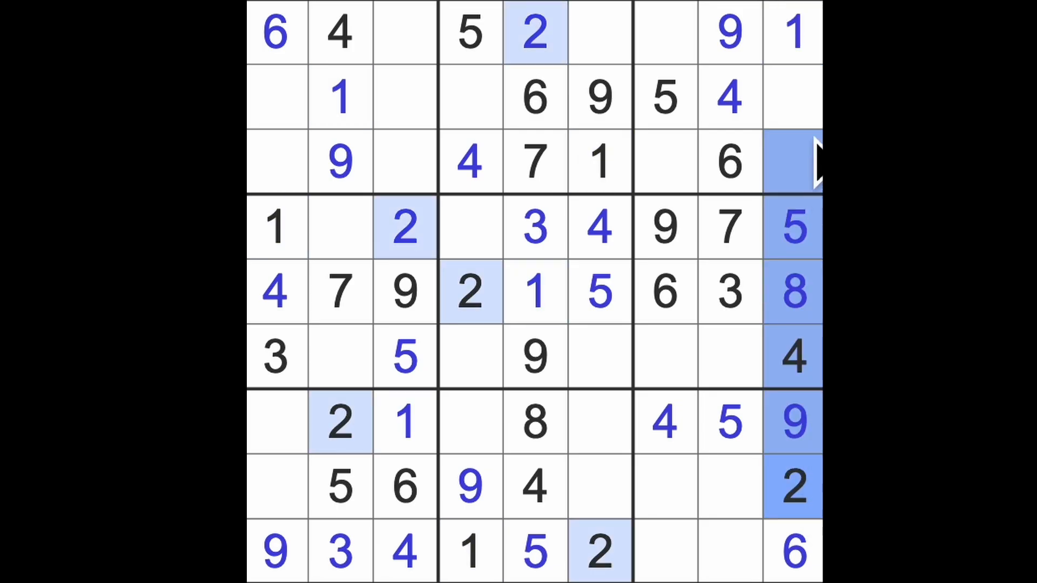
{"action": "left_click", "coordinate": [665, 161]}
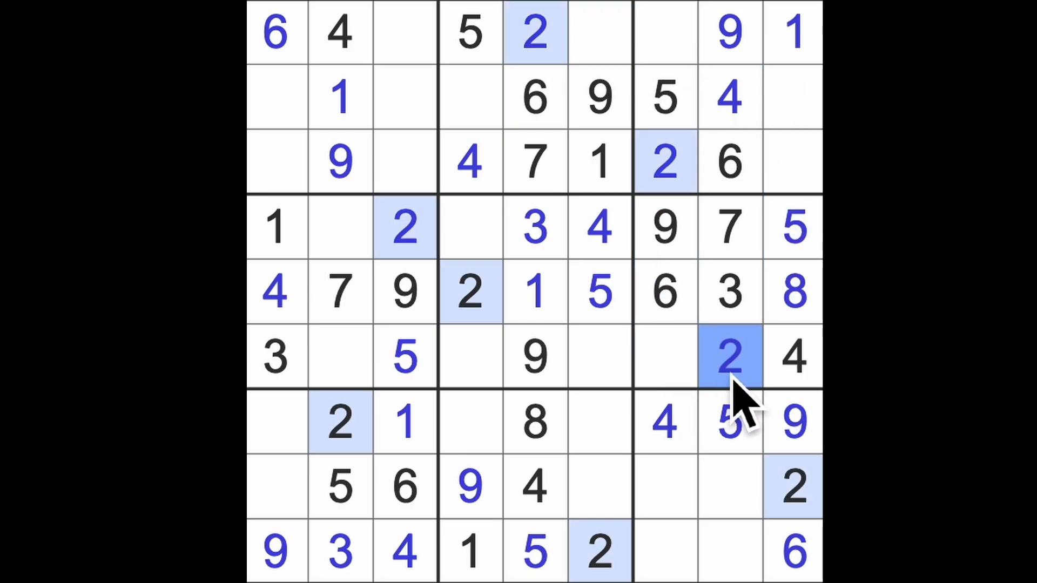
{"action": "mouse_move", "coordinate": [706, 363]}
{"action": "type", "text": "2"}
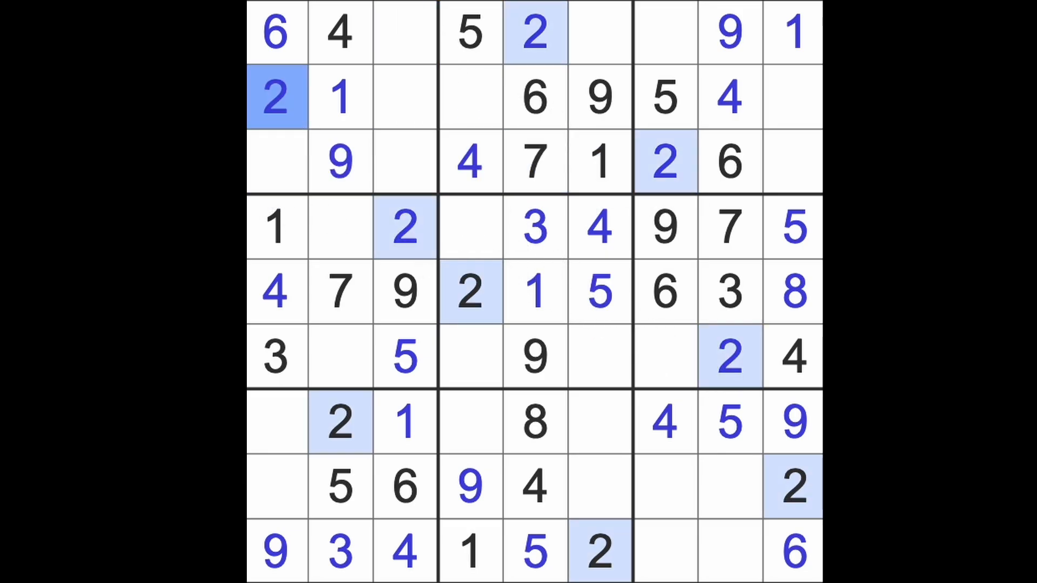
{"action": "left_click", "coordinate": [667, 356]}
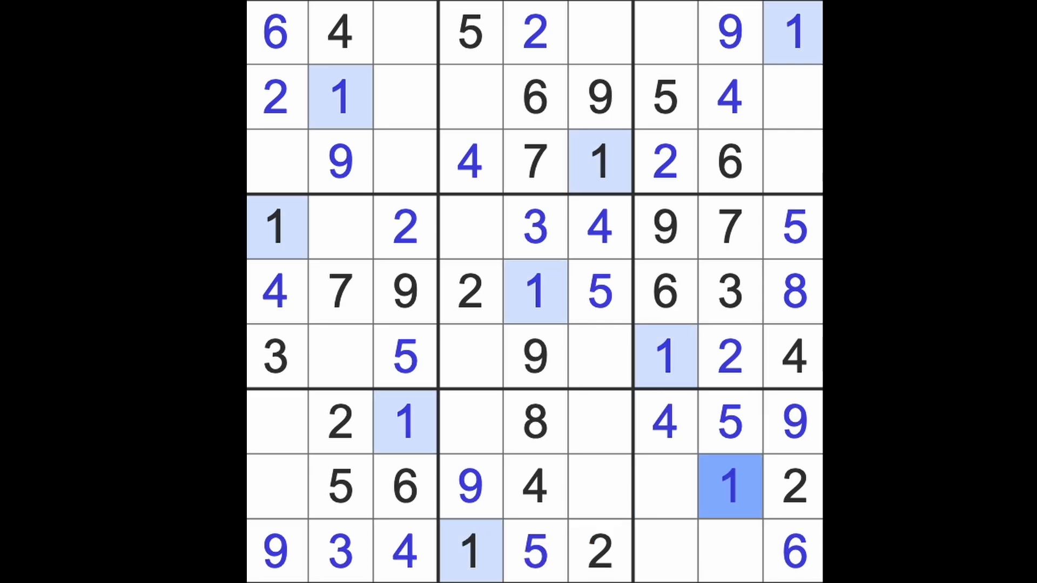
{"action": "left_click", "coordinate": [732, 556]}
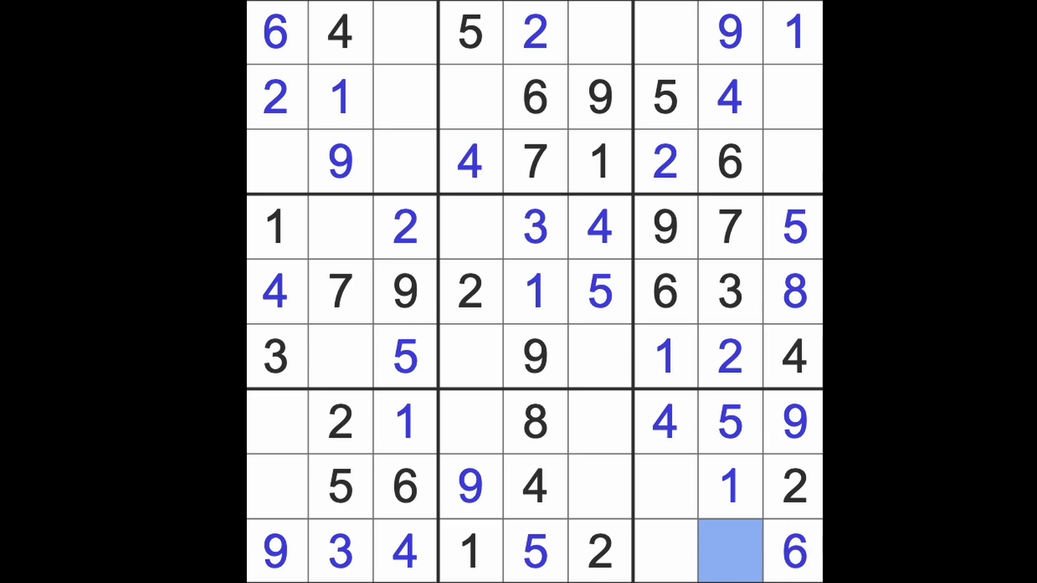
{"action": "type", "text": "8"}
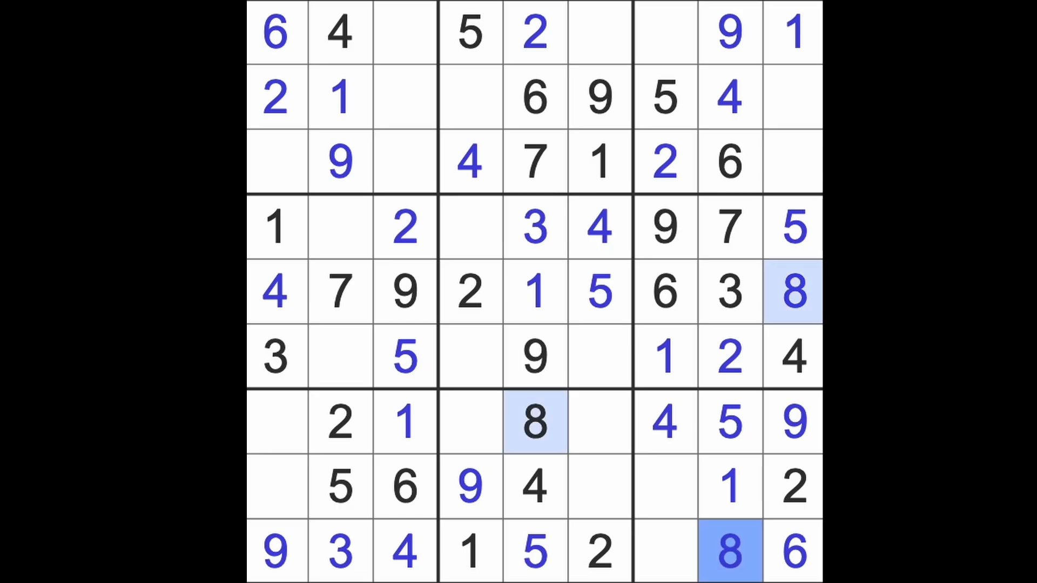
- Enter 8s at row 1 column 7, row 2 column 4, row 6, row 8 column 1 and row 3 column 3
{"action": "left_click", "coordinate": [663, 30]}
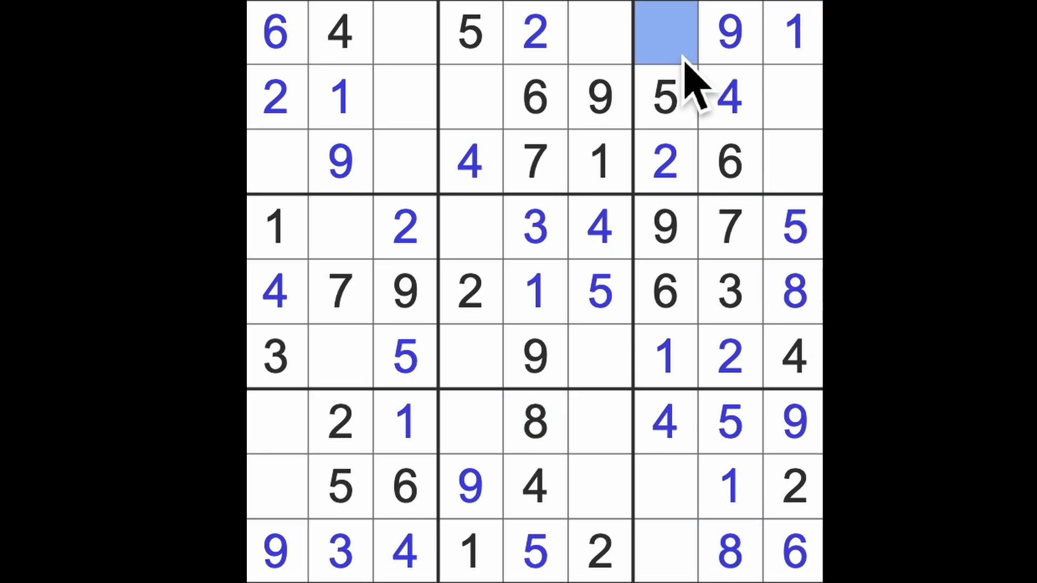
{"action": "type", "text": "8"}
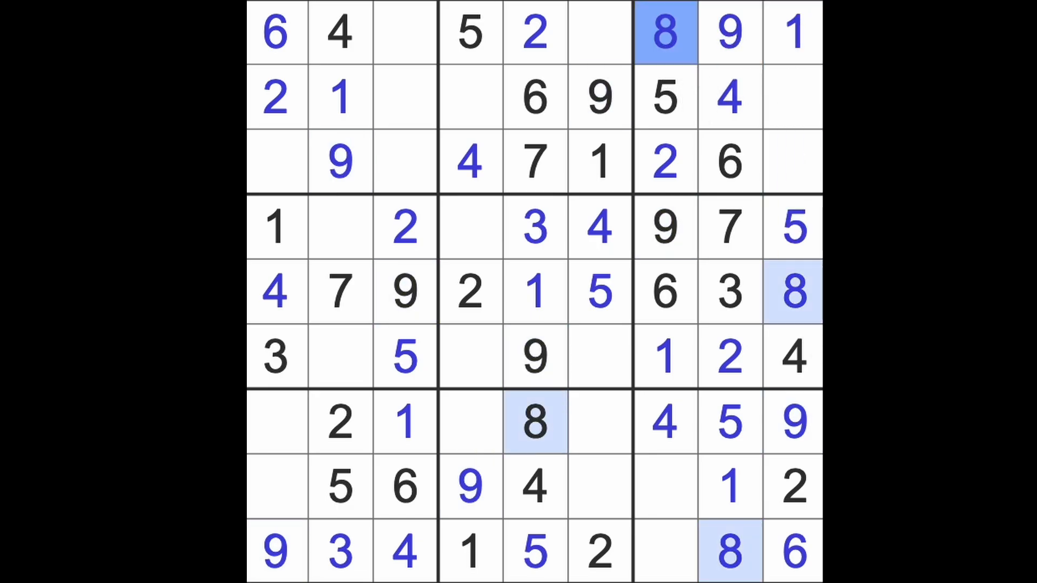
{"action": "left_click", "coordinate": [471, 98]}
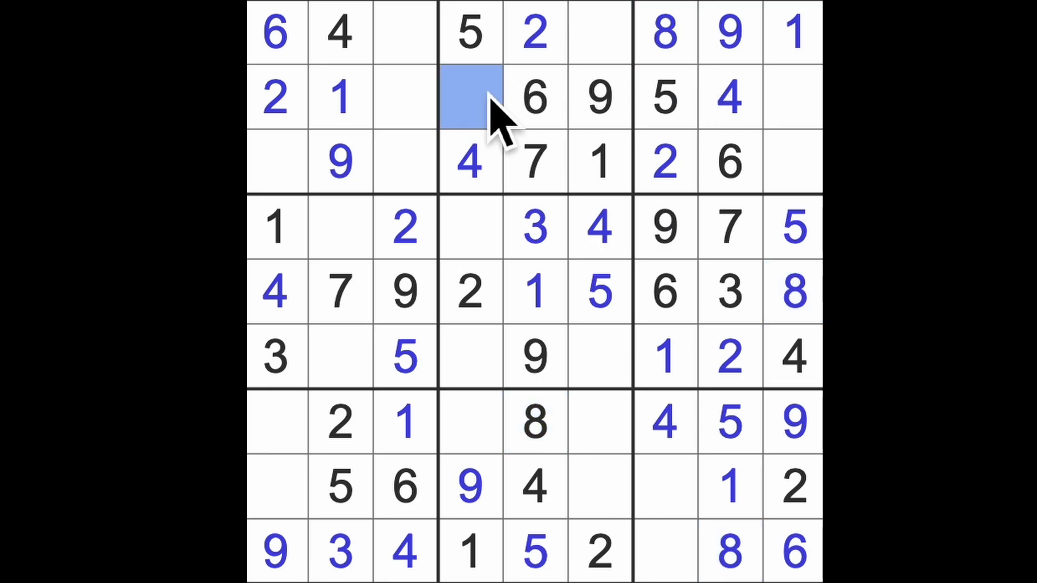
{"action": "type", "text": "8"}
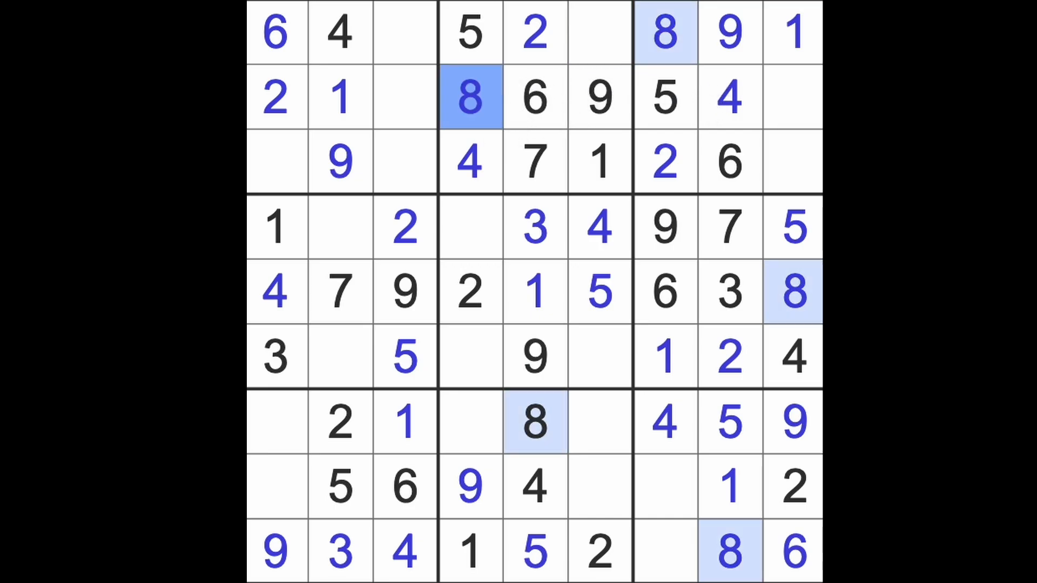
{"action": "left_click", "coordinate": [598, 356]}
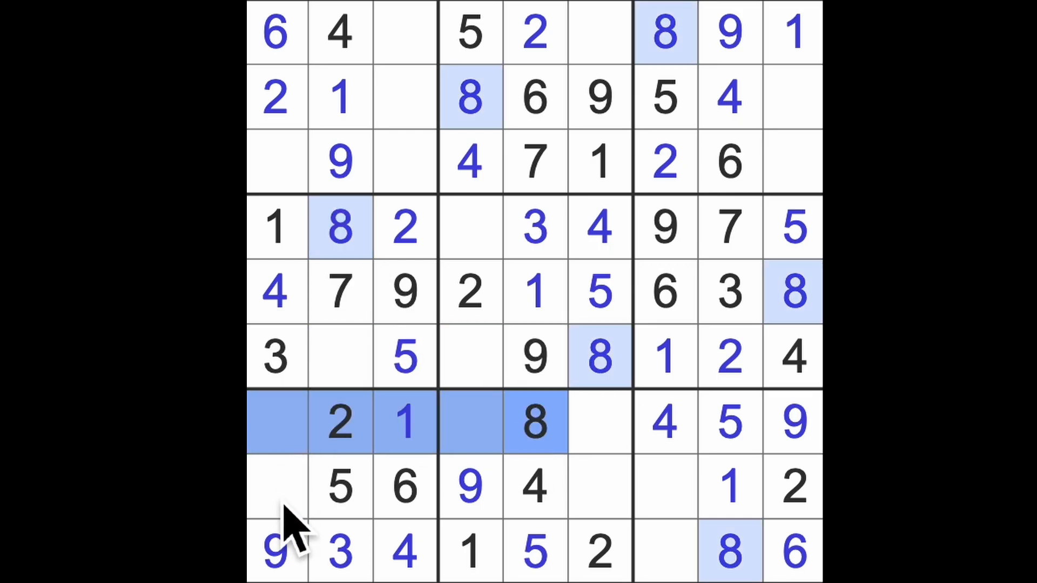
{"action": "left_click", "coordinate": [275, 487]}
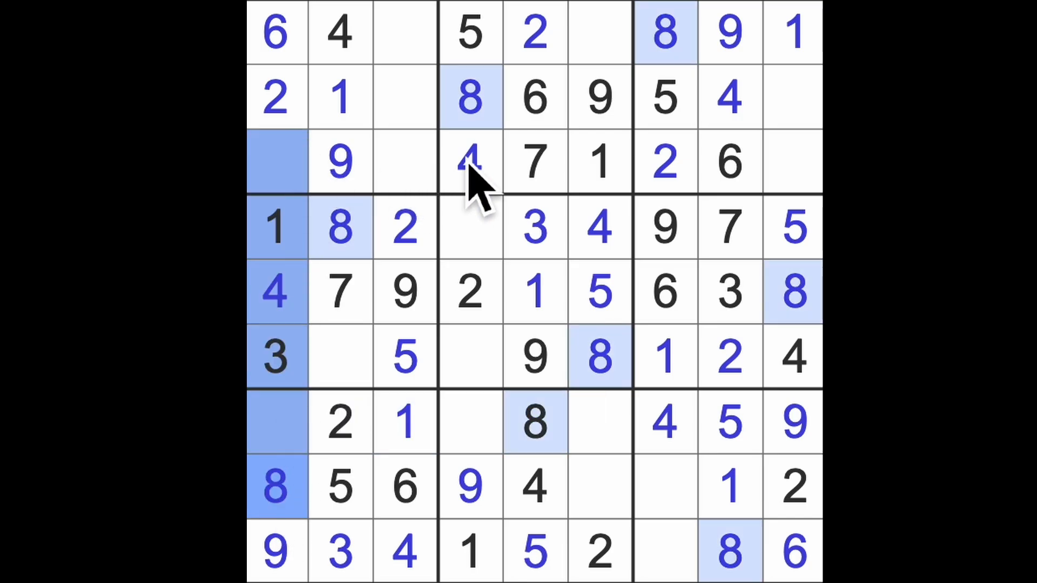
{"action": "left_click", "coordinate": [401, 162]}
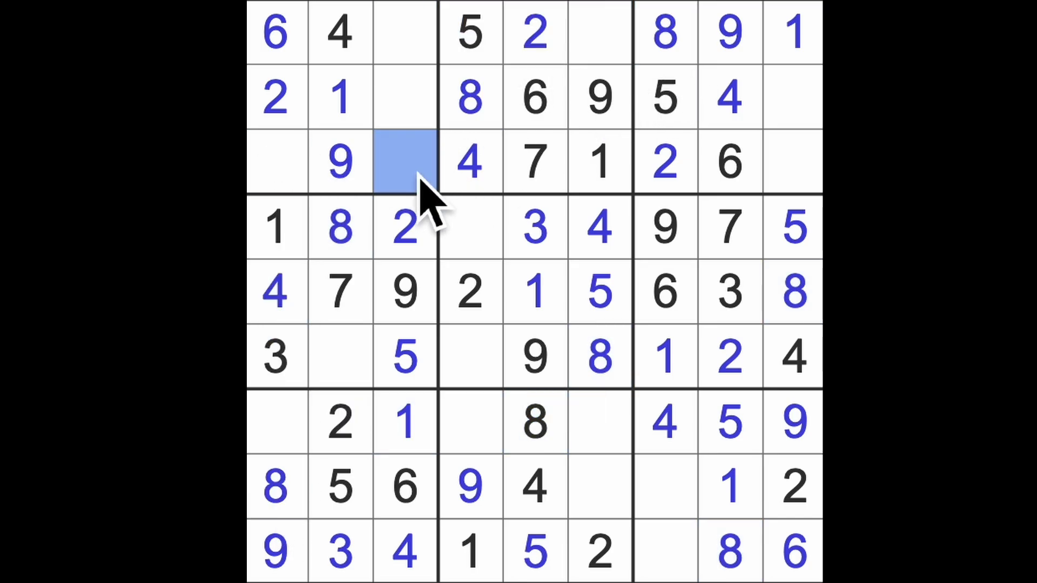
{"action": "type", "text": "8"}
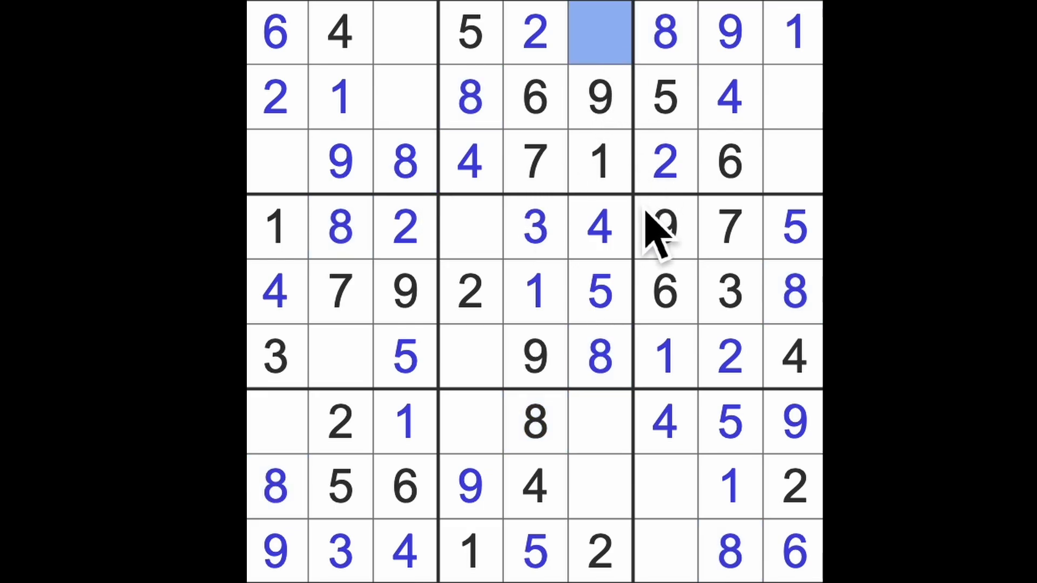
- Enter a 3 and the 7s at row 7 column 1, the end of row 2 and row 1 column 3
{"action": "type", "text": "3"}
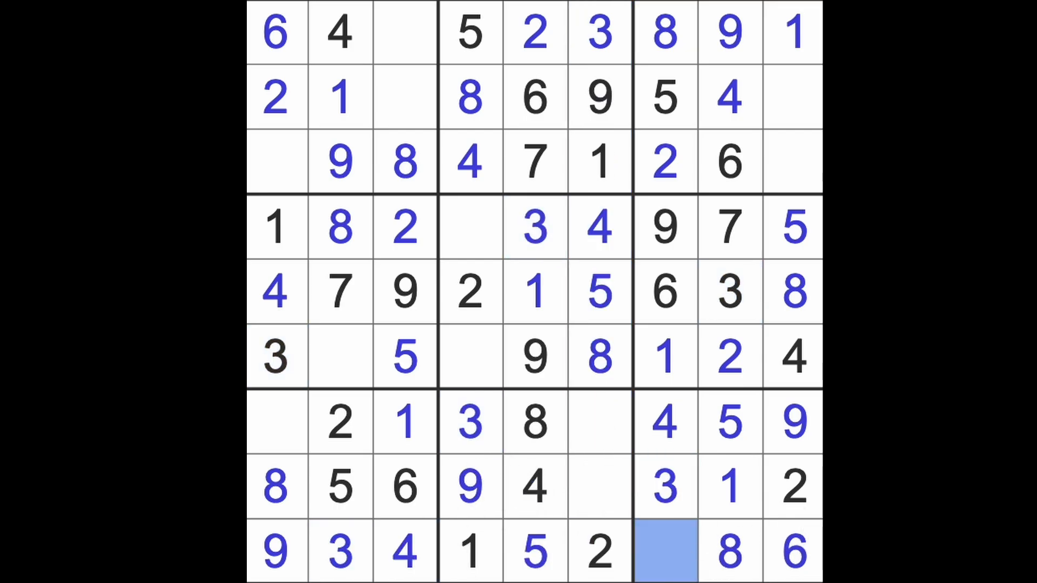
{"action": "type", "text": "7"}
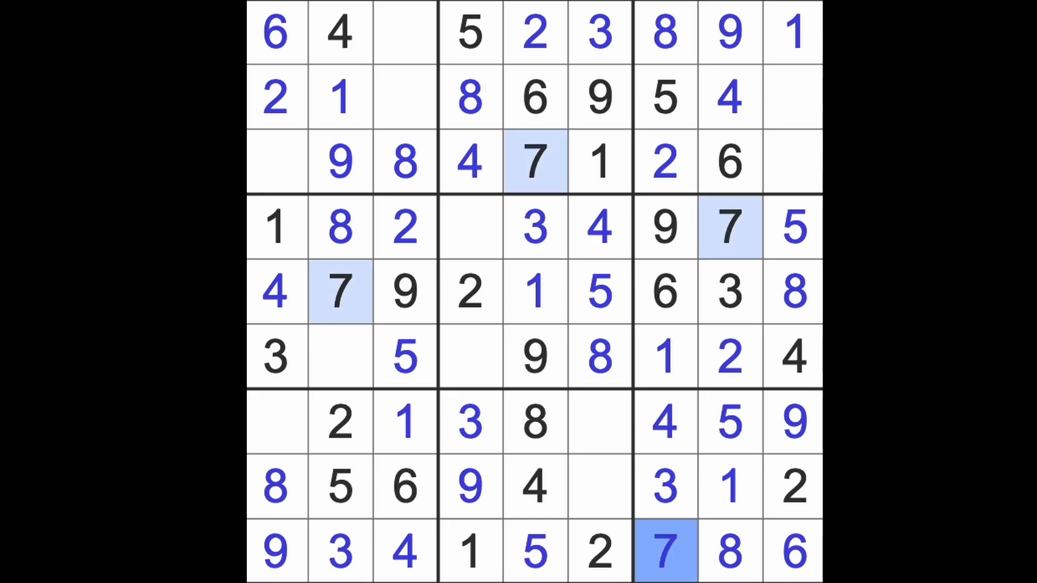
{"action": "left_click", "coordinate": [276, 424]}
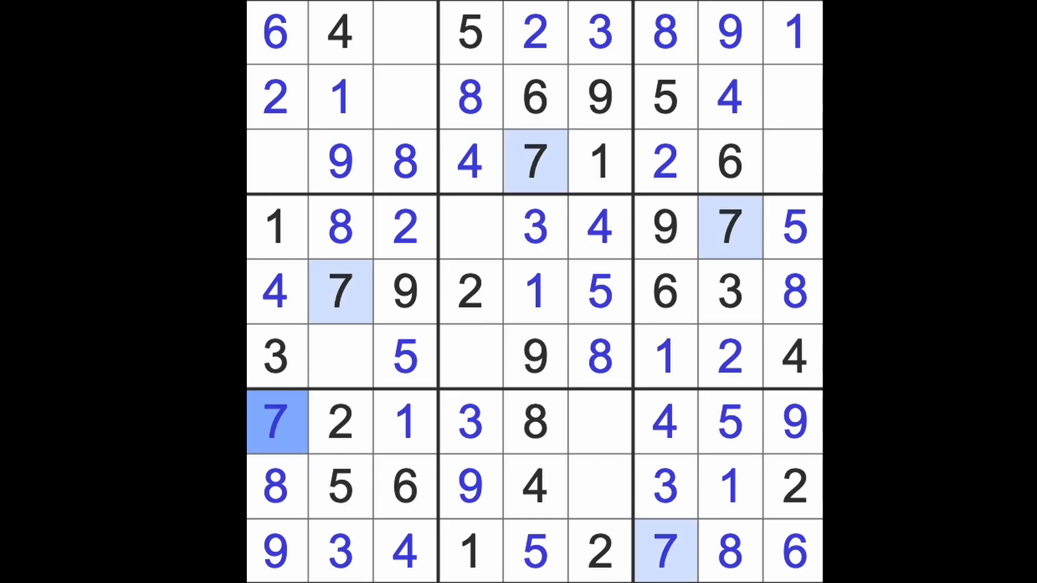
{"action": "mouse_move", "coordinate": [566, 199]}
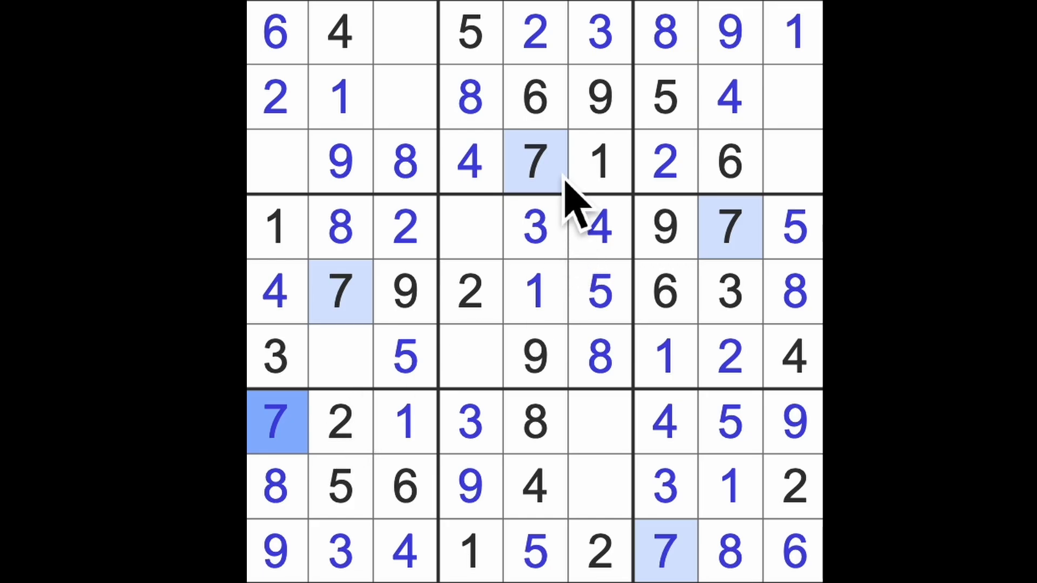
{"action": "left_click", "coordinate": [792, 96]}
{"action": "type", "text": "7"}
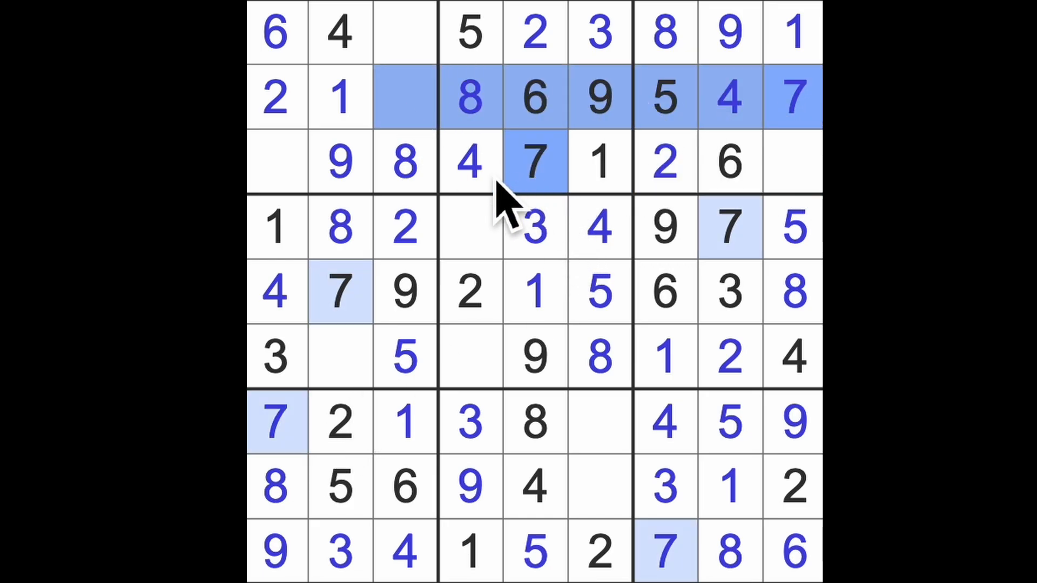
{"action": "left_click", "coordinate": [402, 31]}
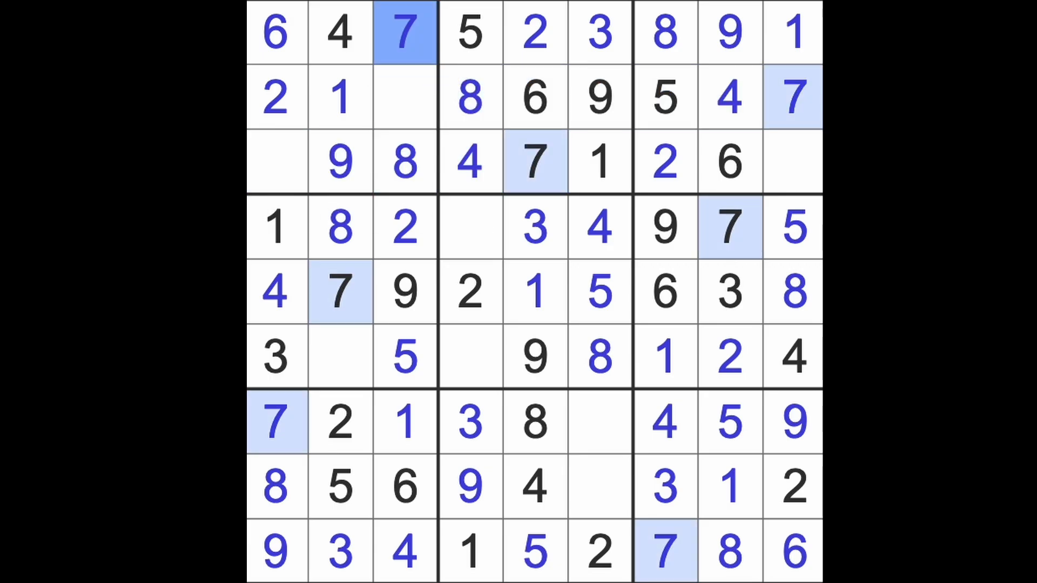
{"action": "mouse_move", "coordinate": [505, 162]}
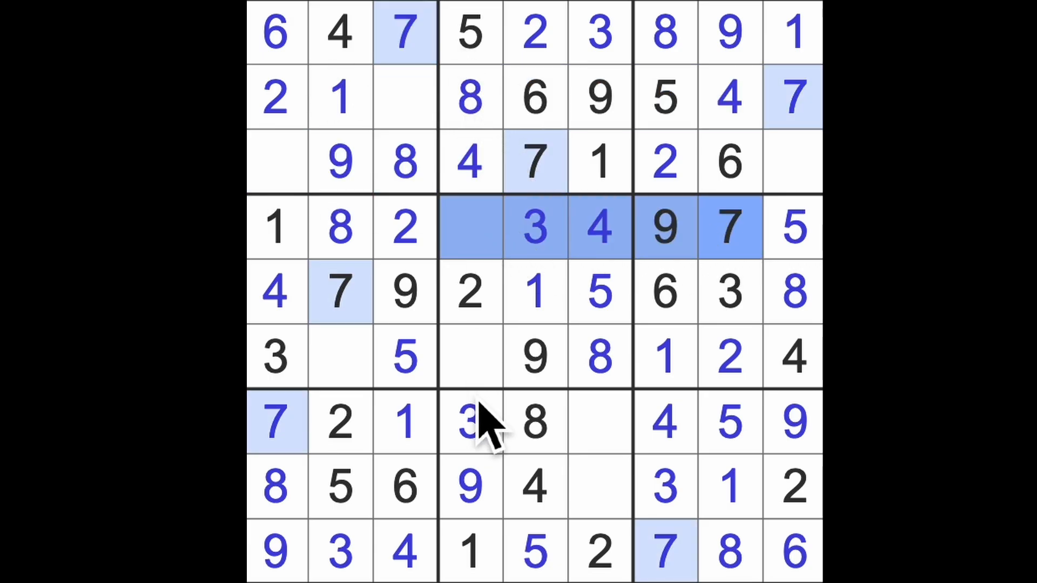
- Enter 6s at row 8 column 6 and row 4 column 4, then a 3 at the end of row 3
{"action": "left_click", "coordinate": [468, 356]}
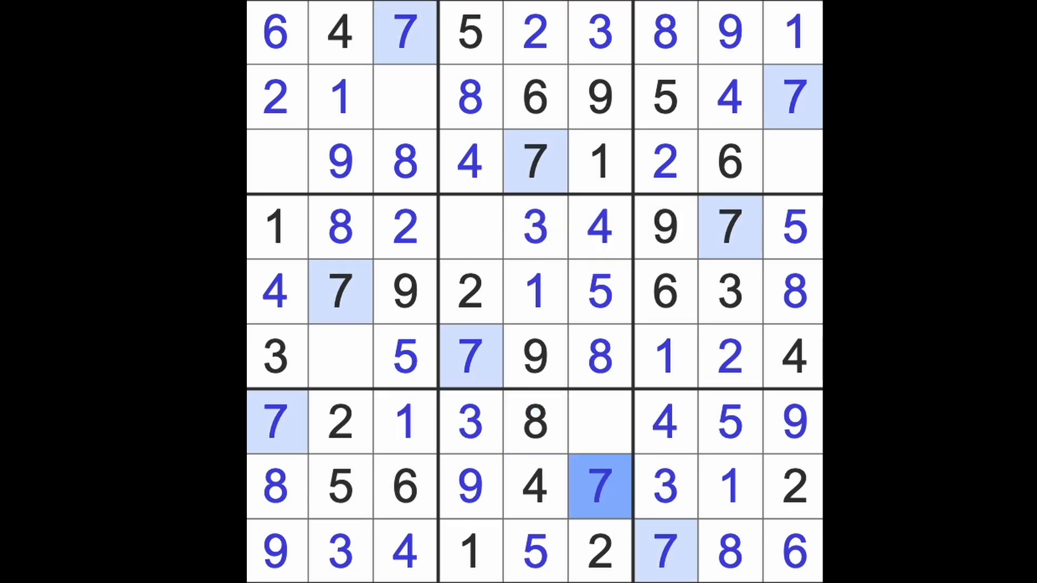
{"action": "mouse_move", "coordinate": [625, 486]}
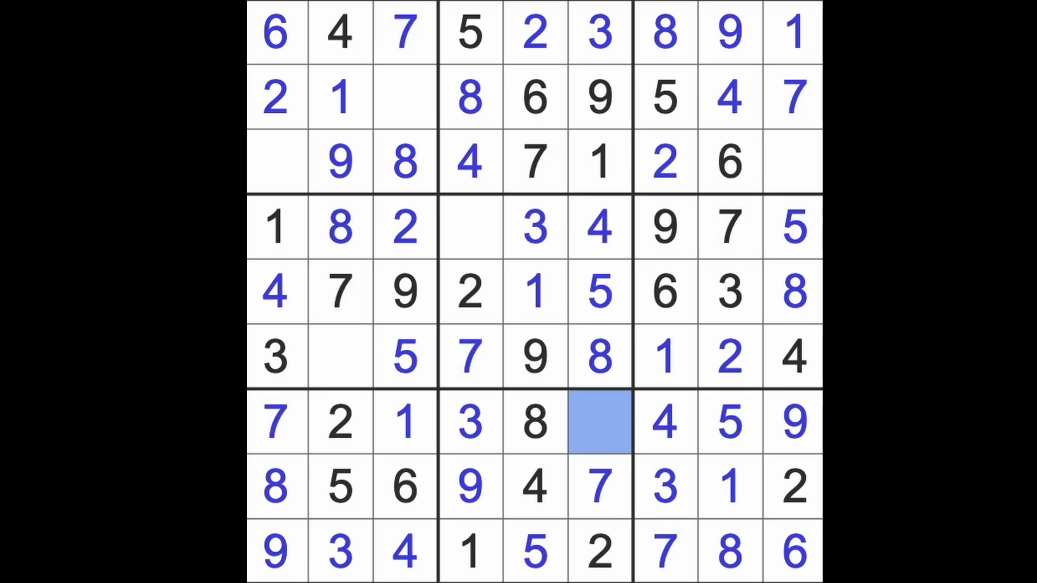
{"action": "left_click", "coordinate": [471, 228]}
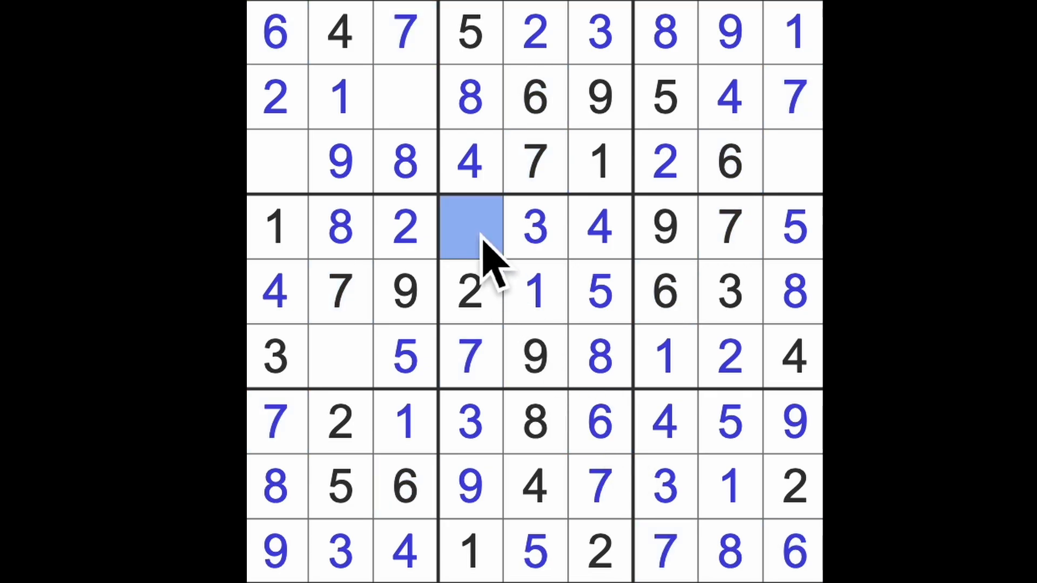
{"action": "type", "text": "6"}
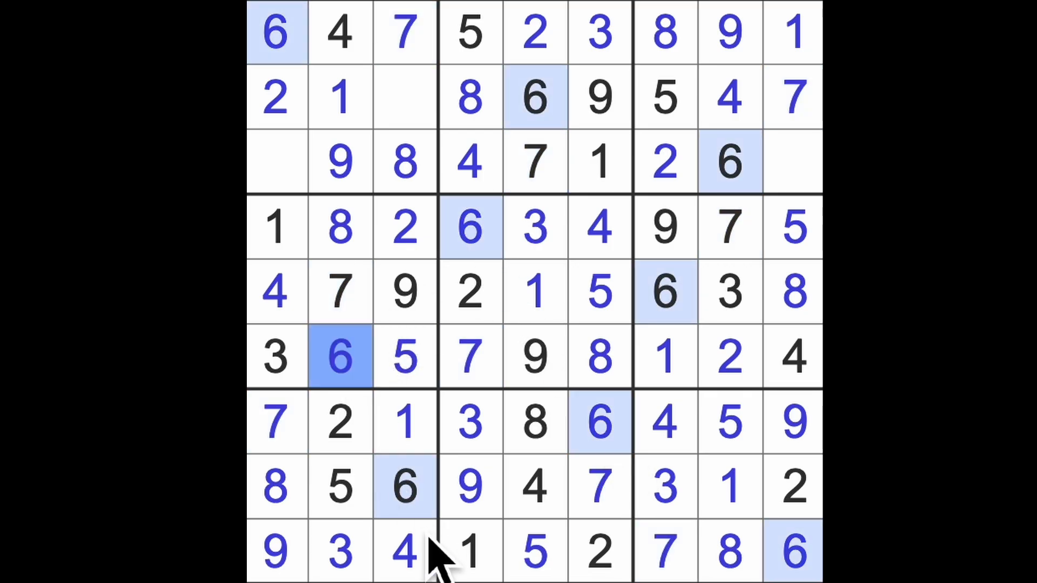
{"action": "mouse_move", "coordinate": [460, 436]}
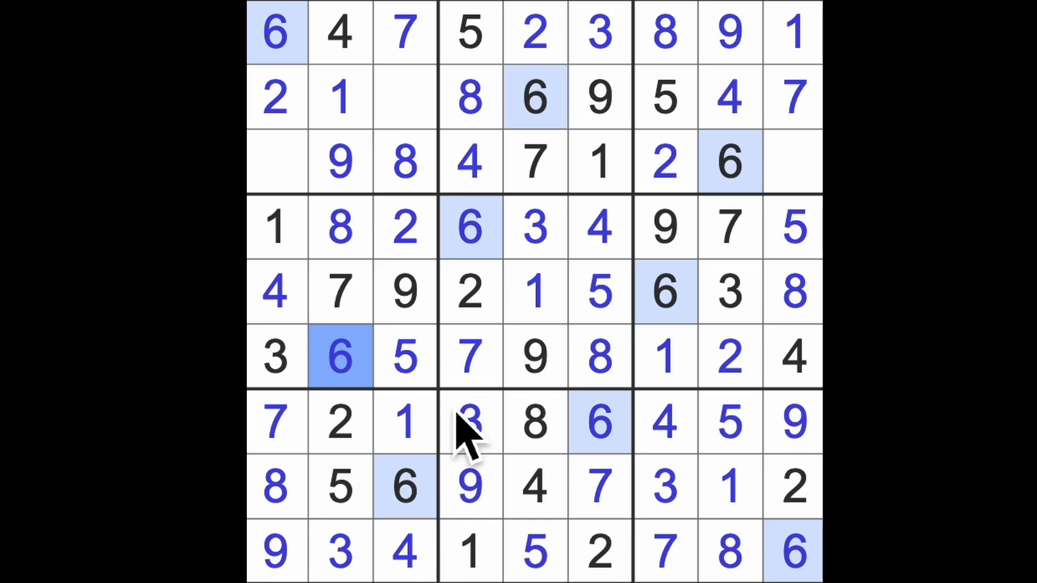
{"action": "left_click", "coordinate": [795, 162]}
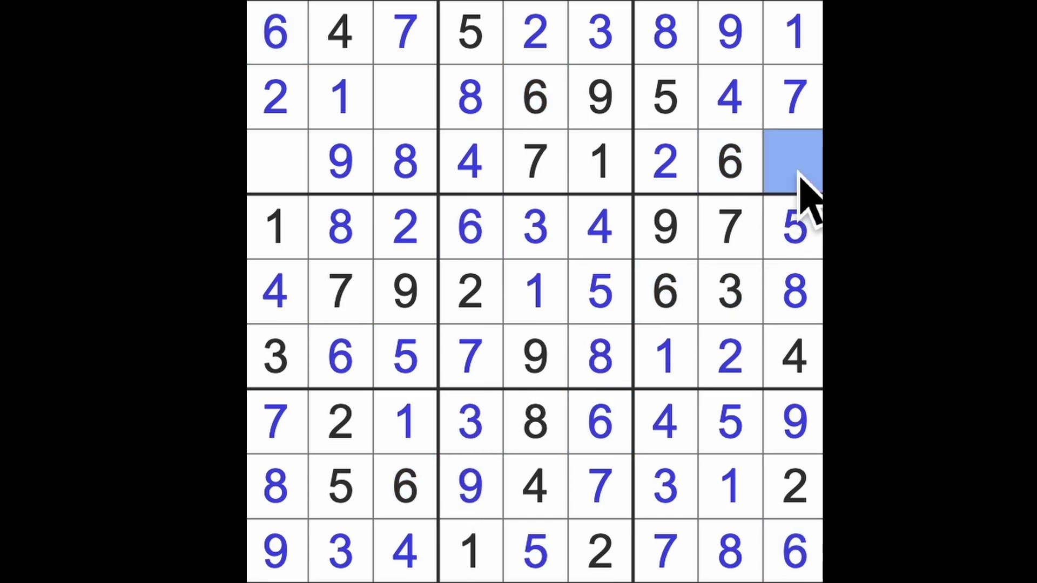
{"action": "left_click", "coordinate": [788, 161]}
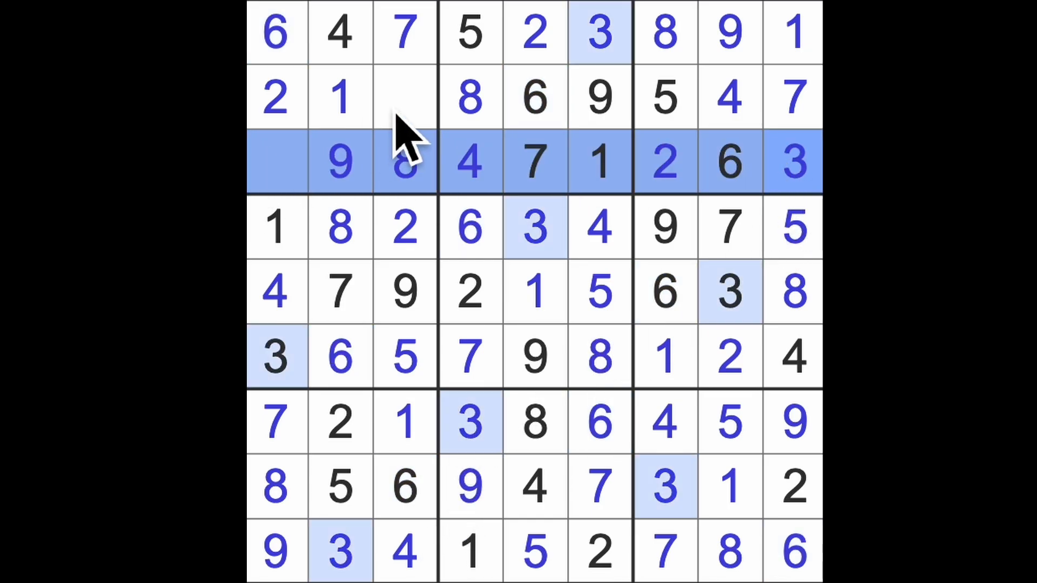